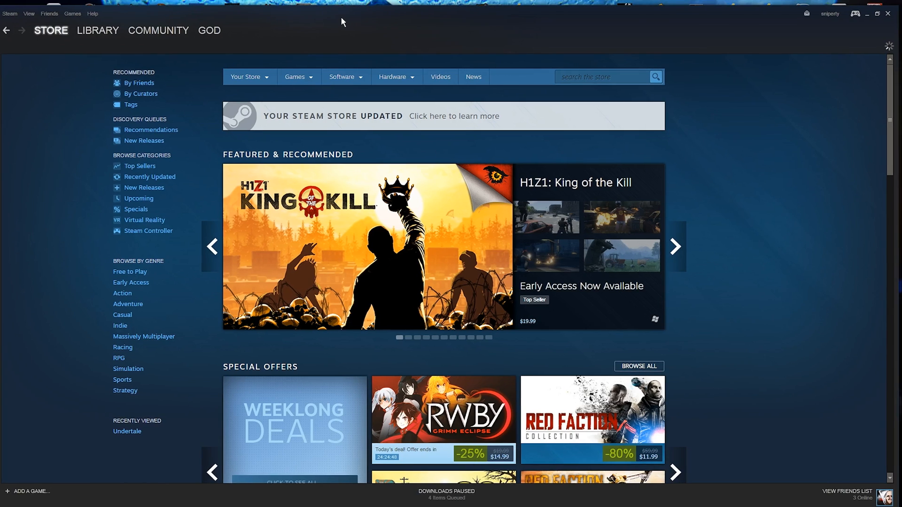
# Step: Show the Sins of a Solar Empire: Rebellion page in the Steam library
pyautogui.click(97, 30)
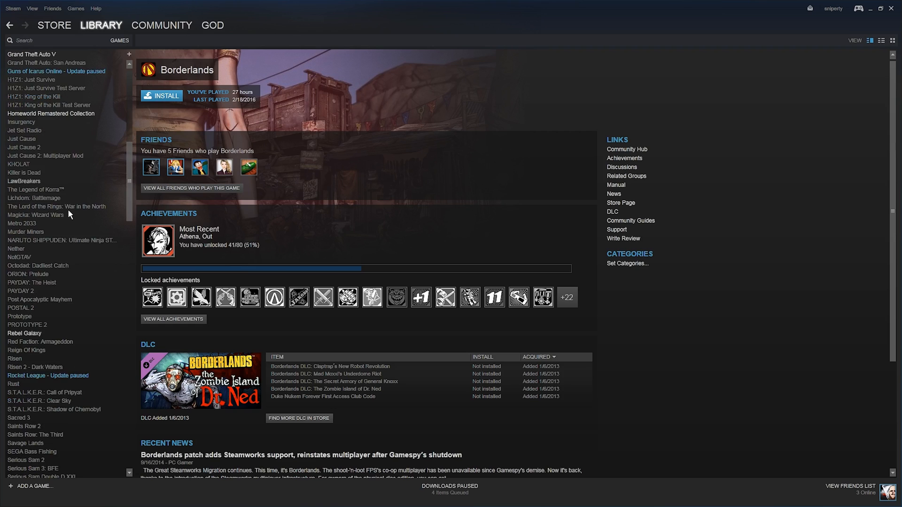
pyautogui.scroll(-3)
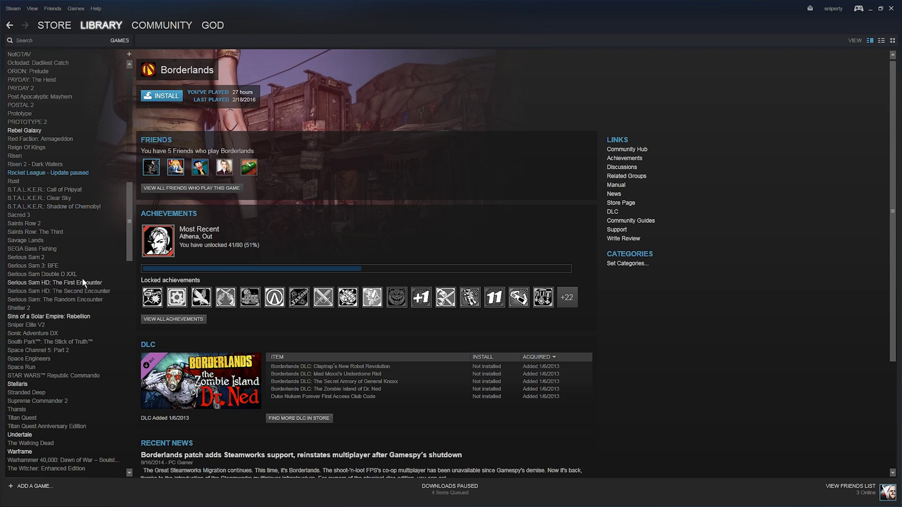
pyautogui.click(48, 316)
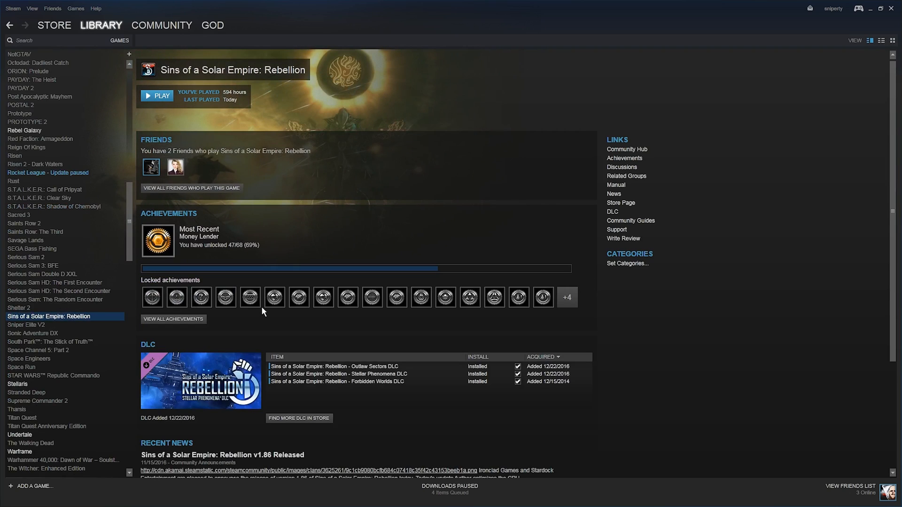
pyautogui.moveTo(456, 393)
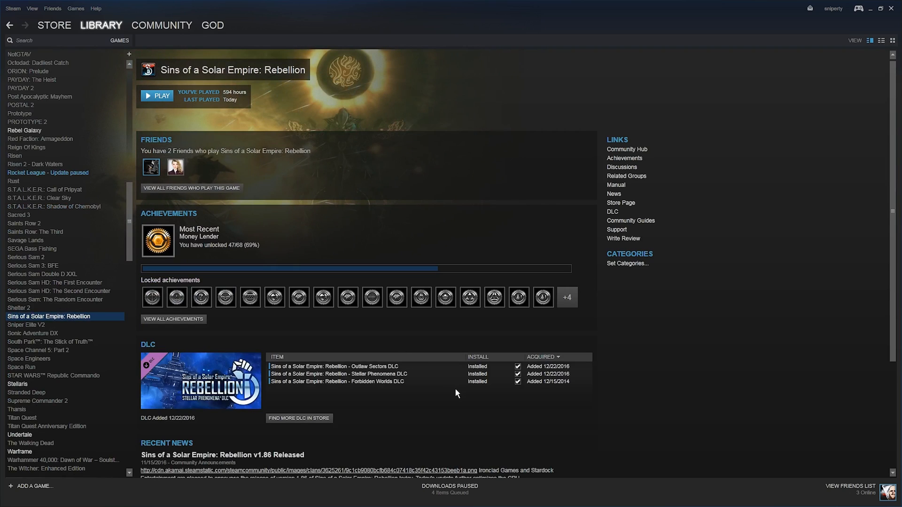
pyautogui.moveTo(598, 242)
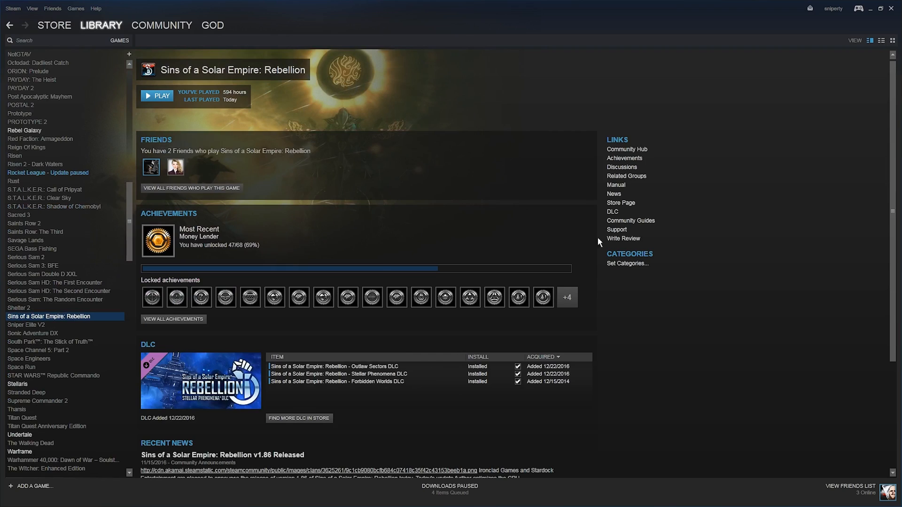
pyautogui.moveTo(385, 391)
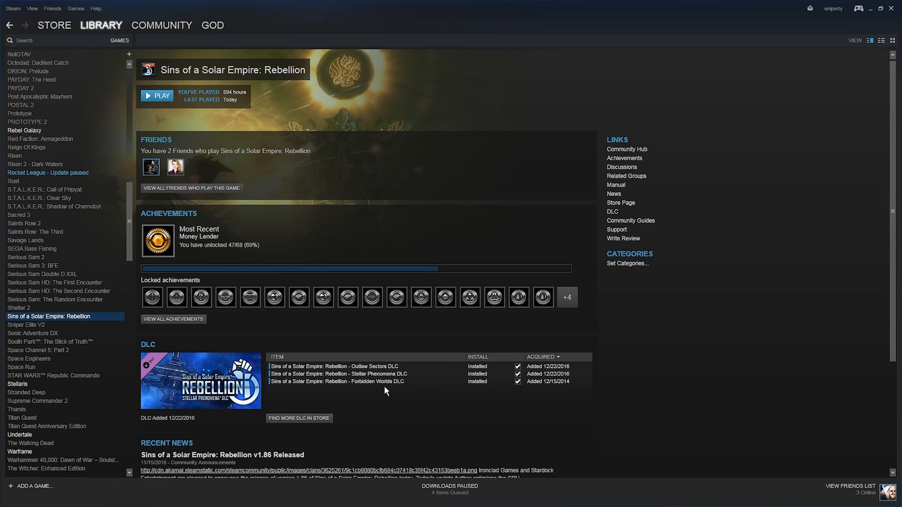
pyautogui.moveTo(339, 281)
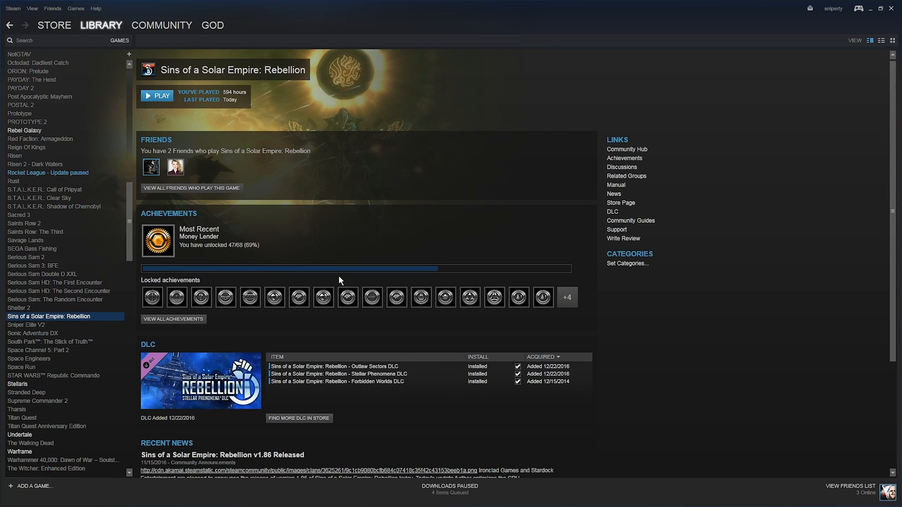
pyautogui.moveTo(357, 150)
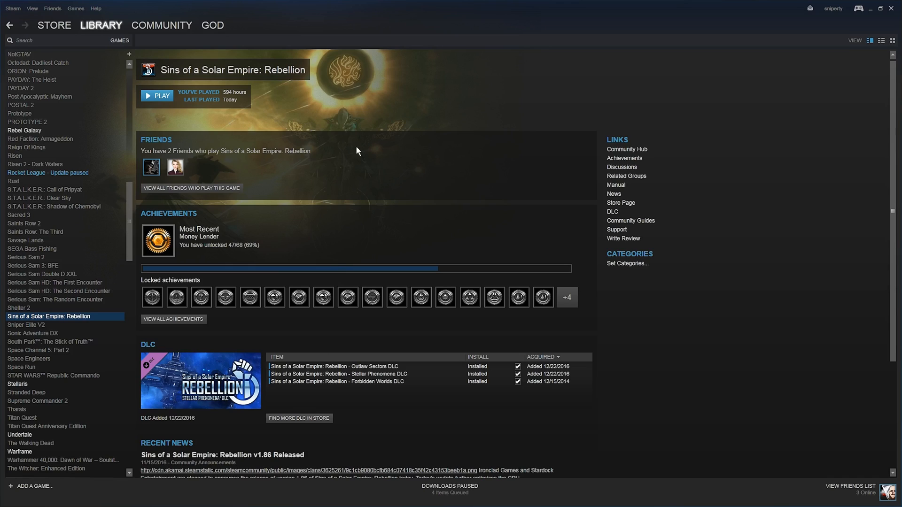
pyautogui.moveTo(361, 268)
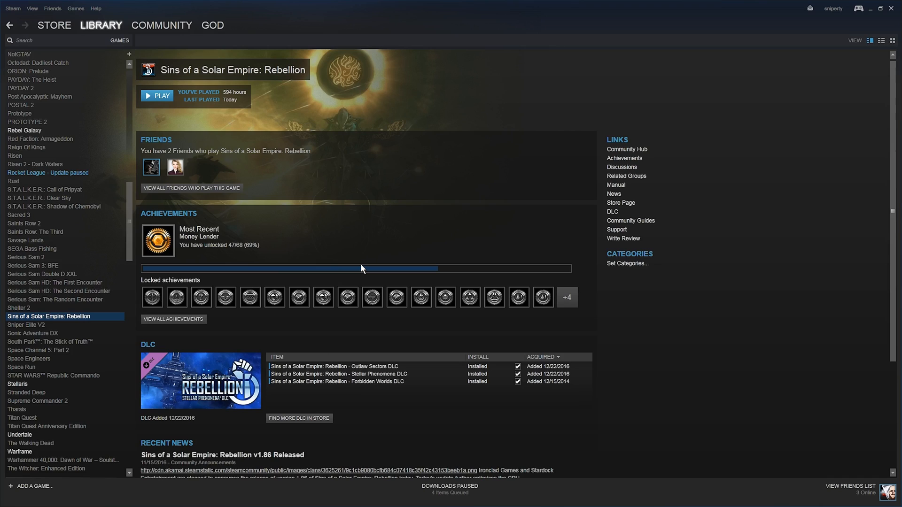
pyautogui.moveTo(872, 18)
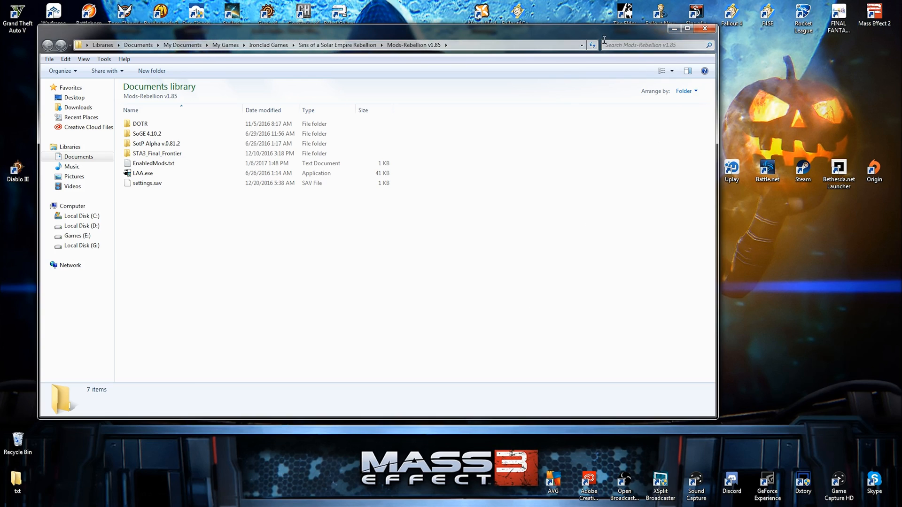
# Step: Go up from the mods folder to My Documents
pyautogui.click(69, 146)
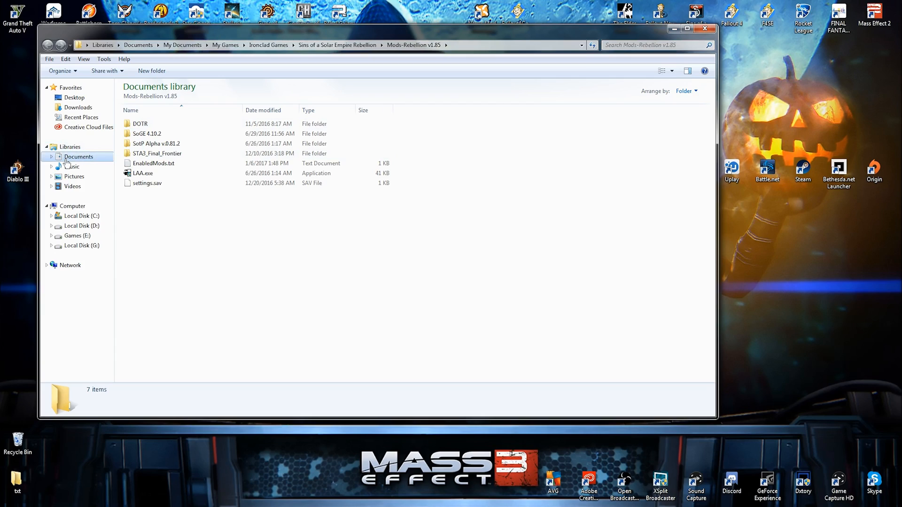
pyautogui.moveTo(93, 160)
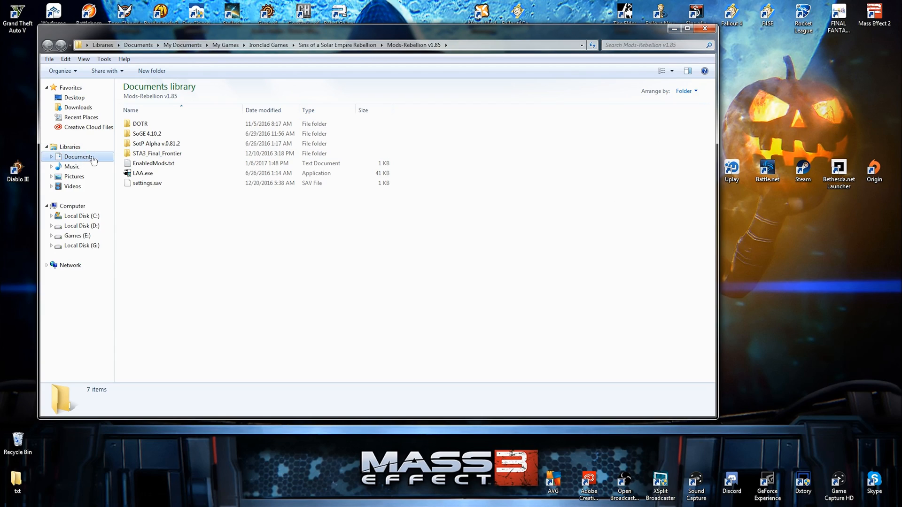
pyautogui.click(183, 45)
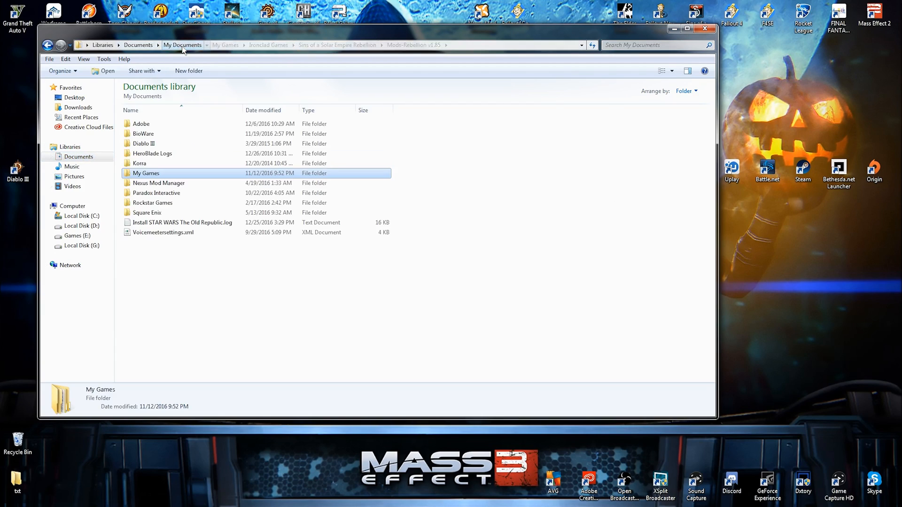
pyautogui.click(182, 45)
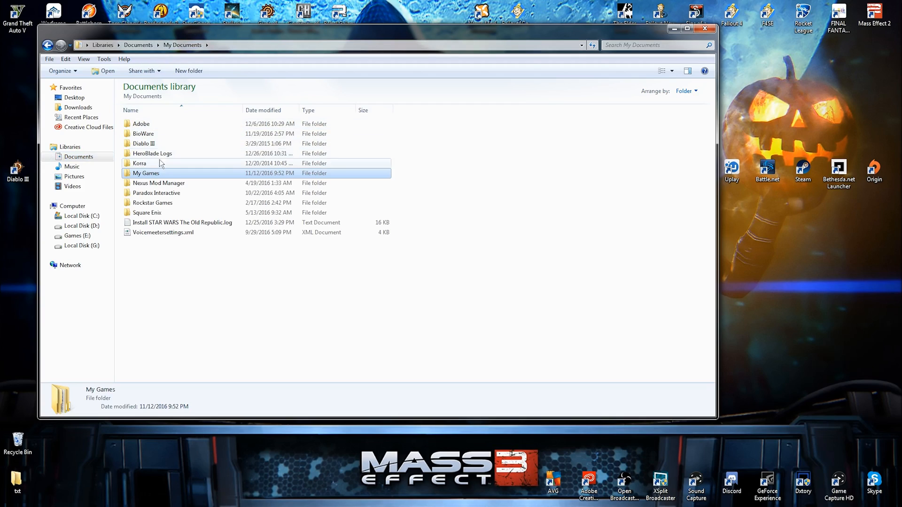
pyautogui.moveTo(163, 193)
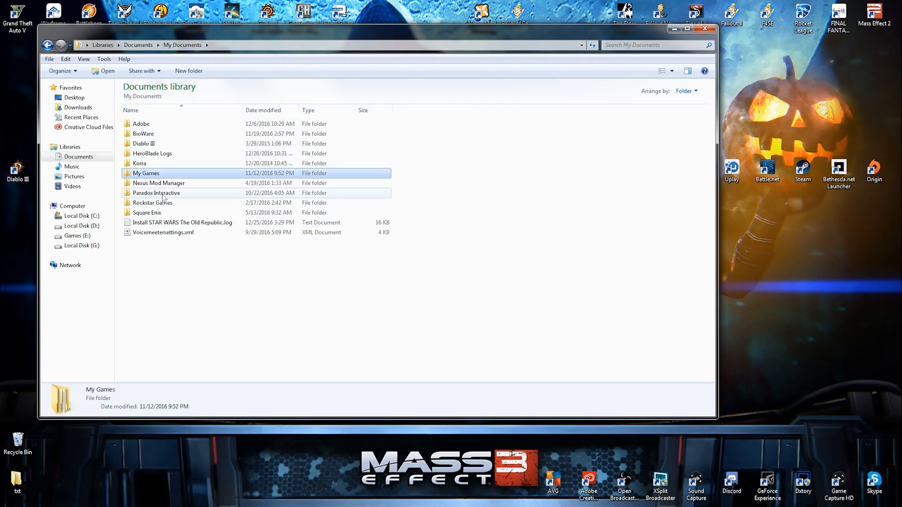
# Step: Descend through My Games and Ironclad Games into the Sins of a Solar Empire Rebellion folder
pyautogui.doubleClick(146, 173)
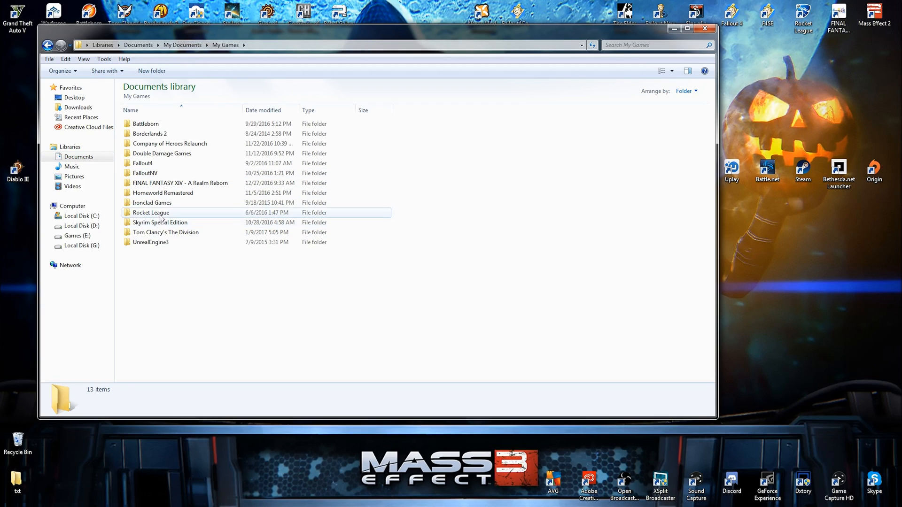
pyautogui.doubleClick(152, 203)
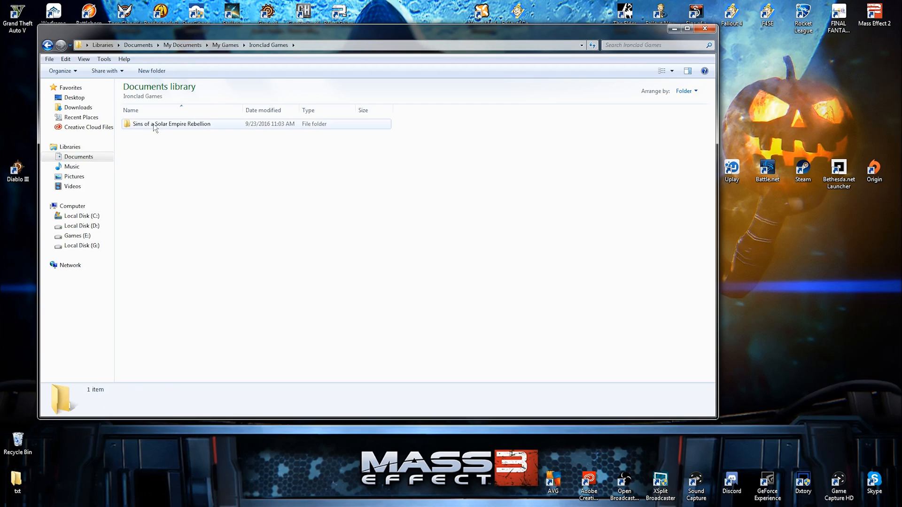
pyautogui.doubleClick(171, 124)
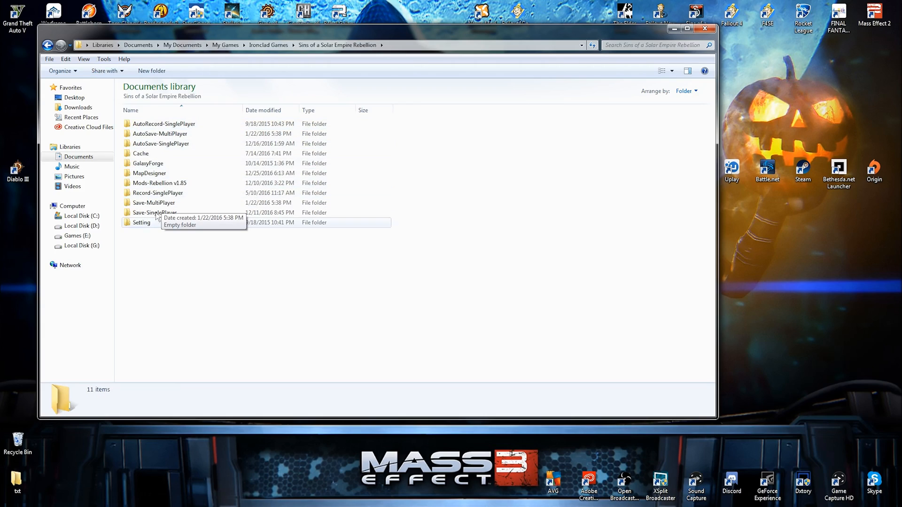
pyautogui.moveTo(196, 277)
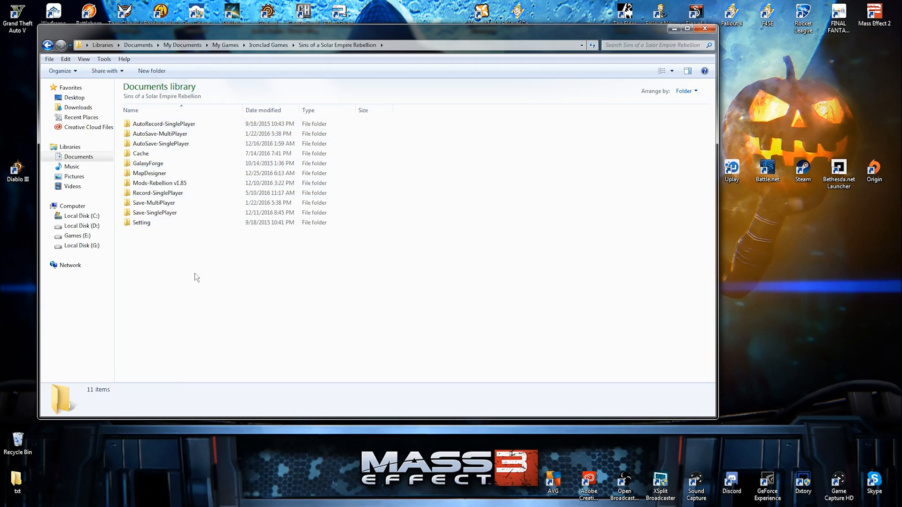
pyautogui.moveTo(159, 183)
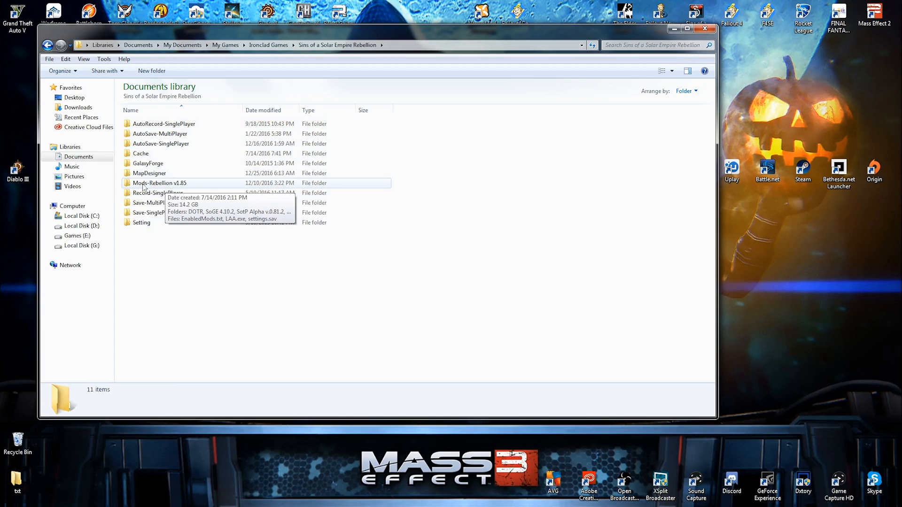
pyautogui.moveTo(171, 190)
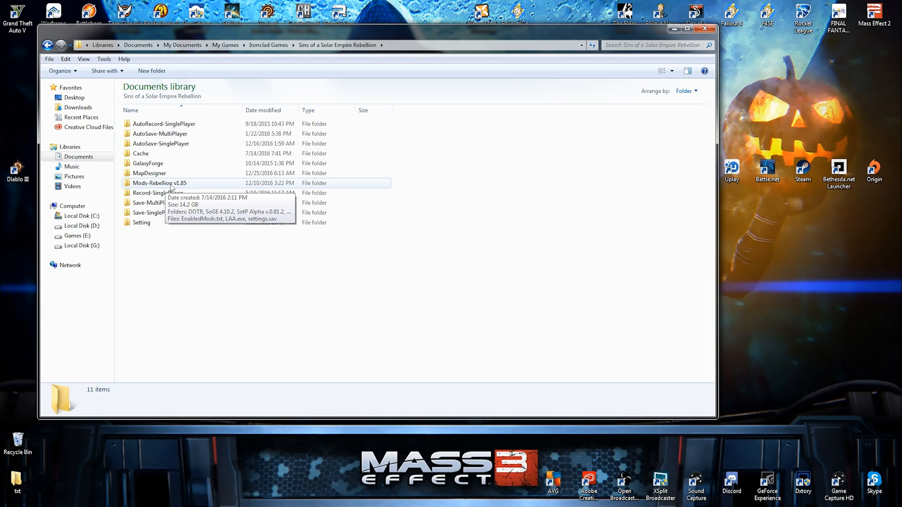
pyautogui.moveTo(190, 190)
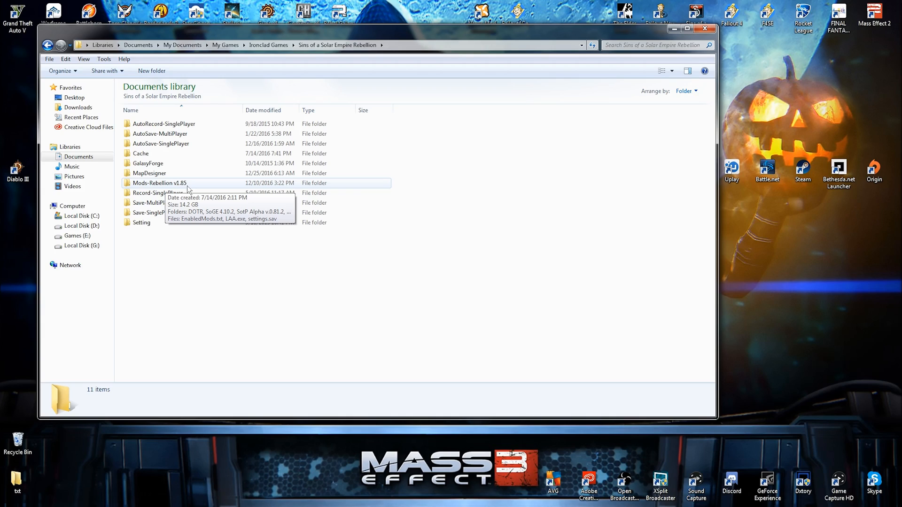
# Step: Enter the Mods-Rebellion v1.85 folder listing the mod folders, EnabledMods.txt and LAA.exe
pyautogui.doubleClick(160, 183)
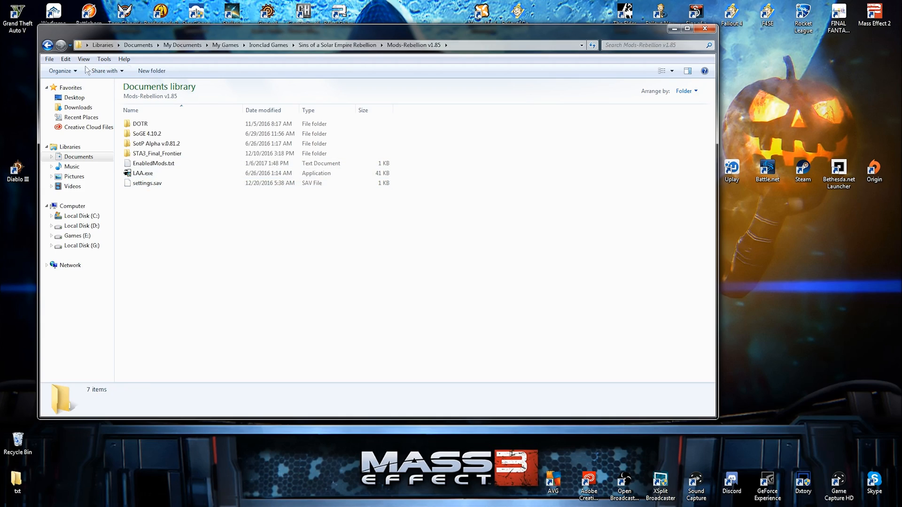
pyautogui.click(48, 45)
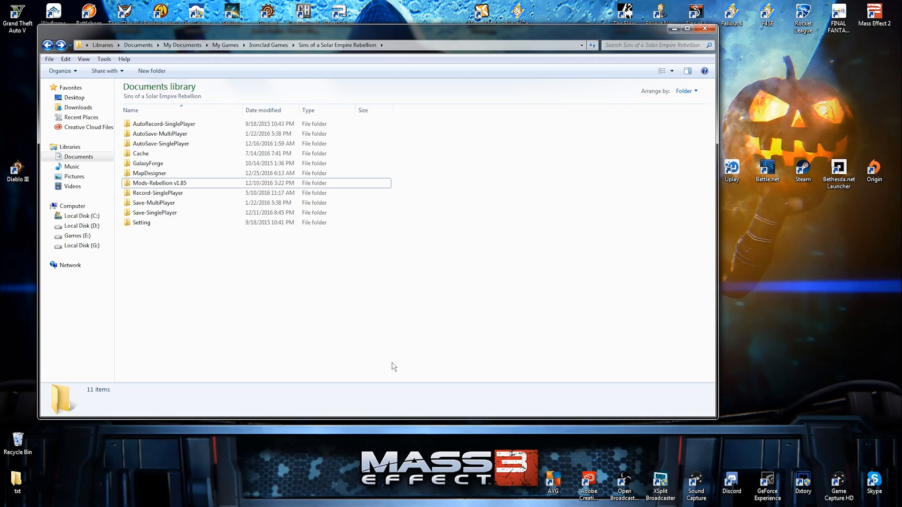
pyautogui.doubleClick(159, 183)
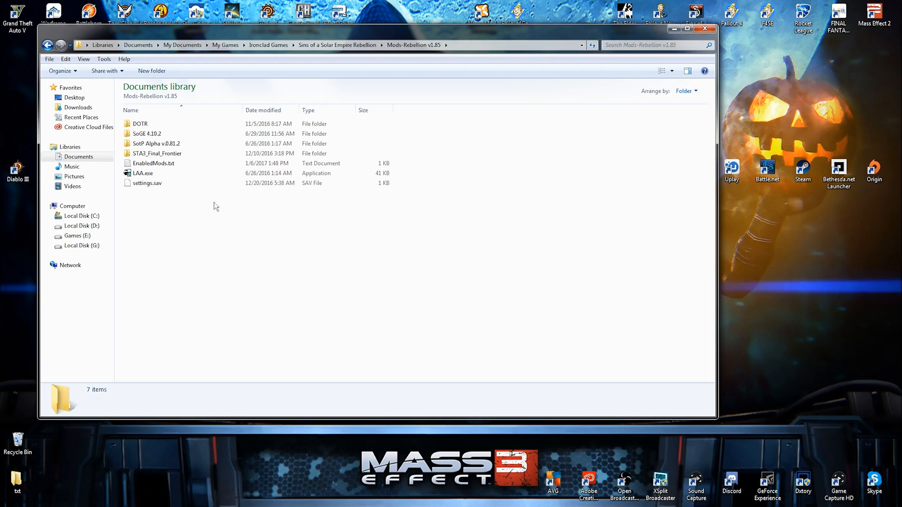
# Step: Put the STA3_Final_Frontier folder's name into rename mode with the name highlighted
pyautogui.click(140, 124)
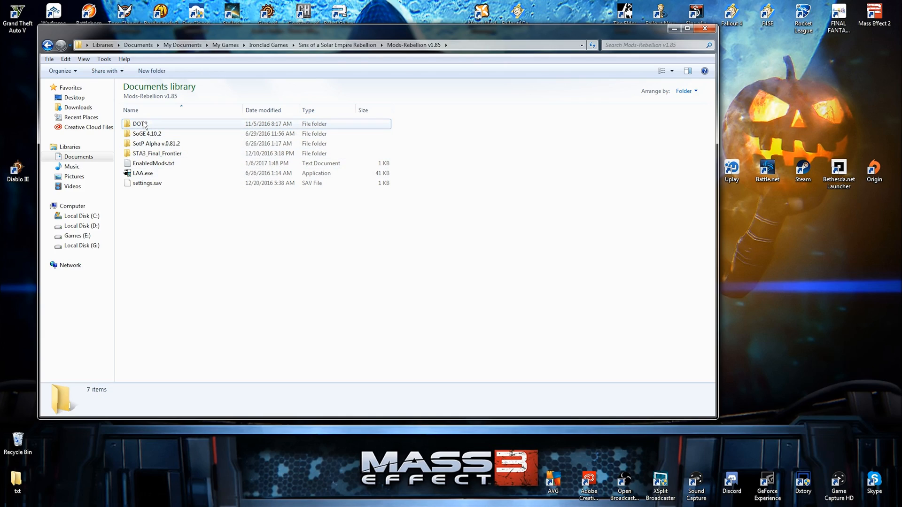
pyautogui.click(140, 124)
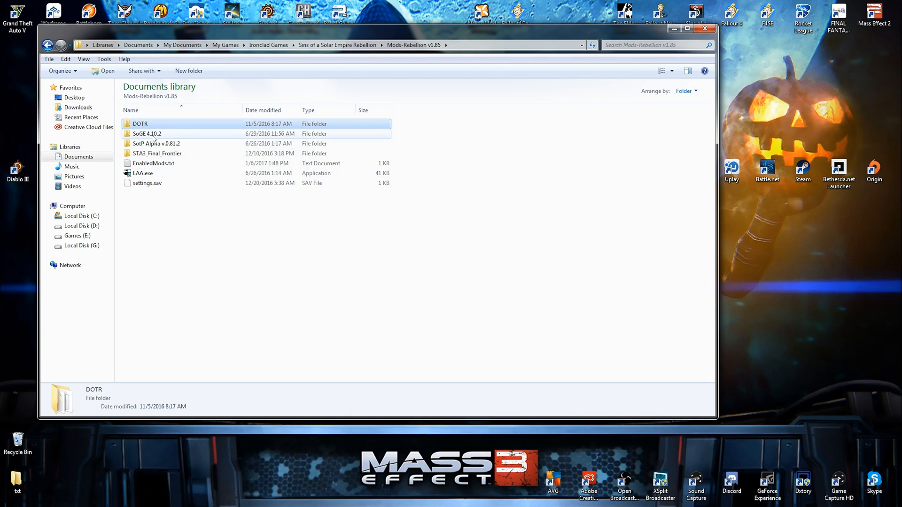
pyautogui.click(156, 143)
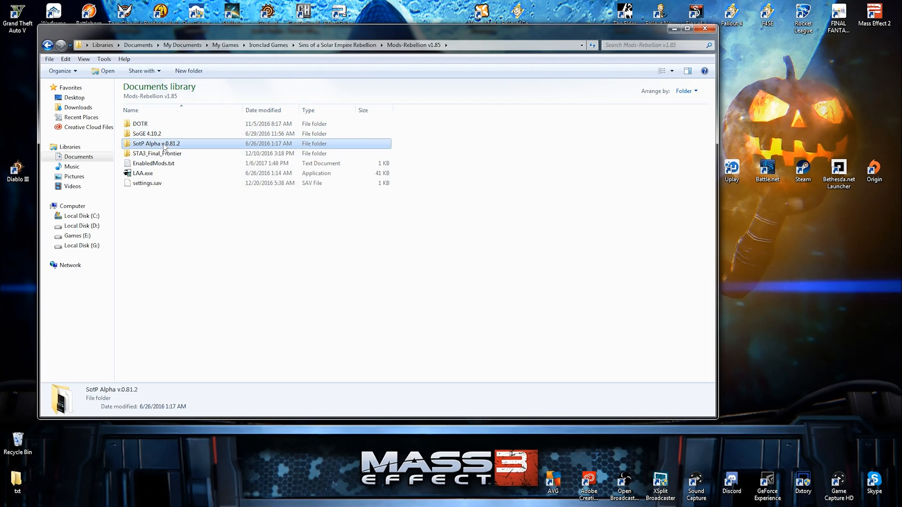
pyautogui.click(157, 154)
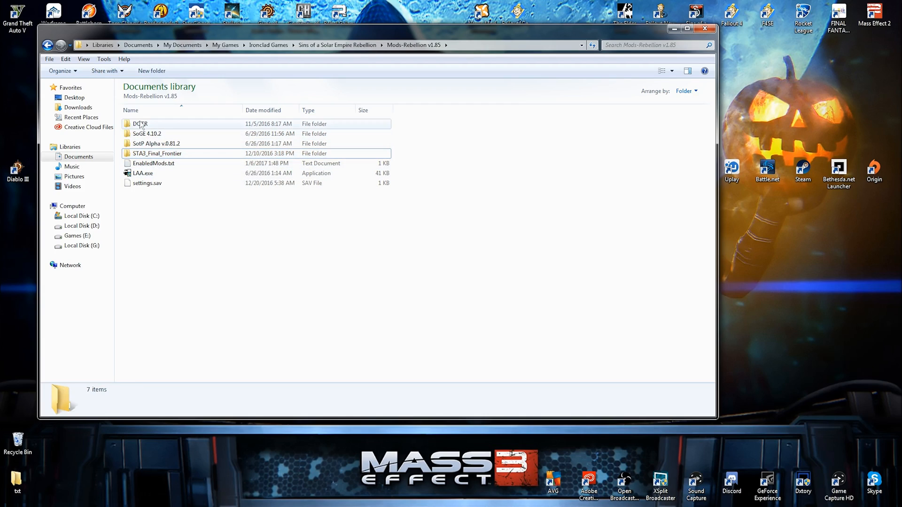
pyautogui.click(157, 154)
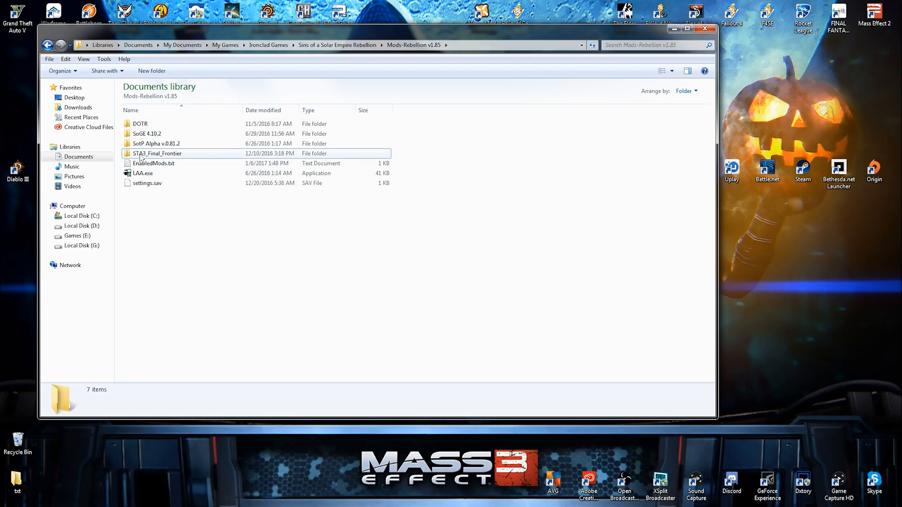
pyautogui.click(157, 143)
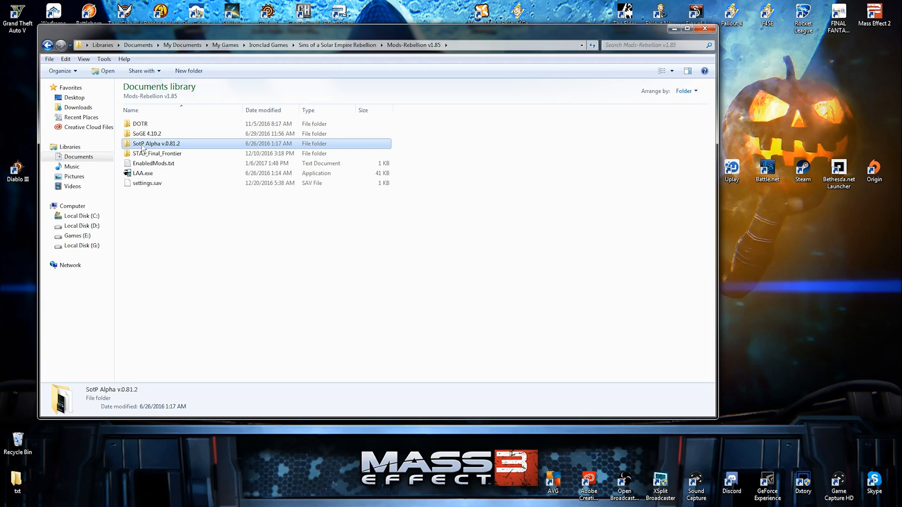
pyautogui.click(157, 153)
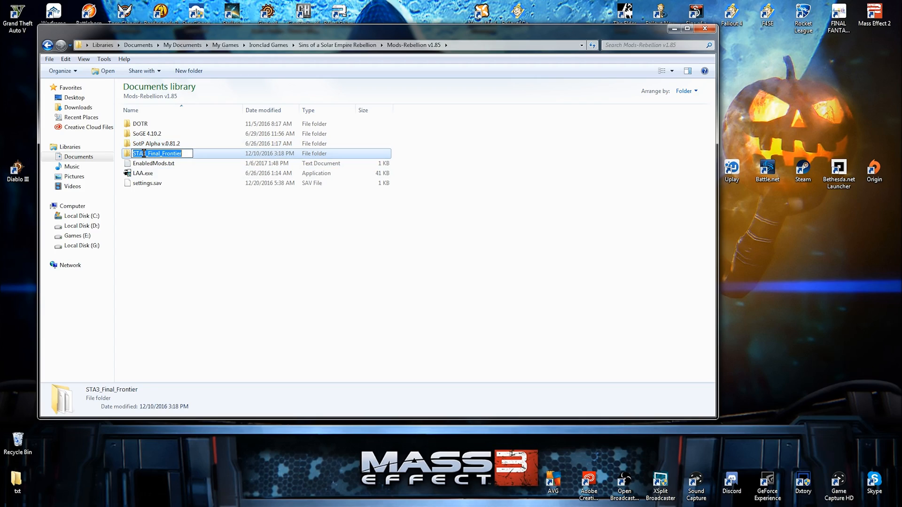
# Step: Copy the STA3_Final_Frontier folder name to the clipboard
pyautogui.rightClick(164, 153)
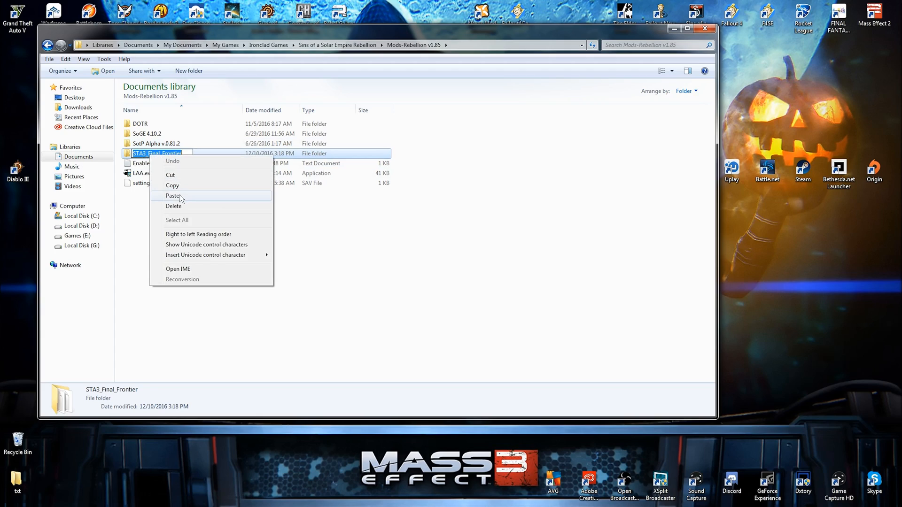
pyautogui.click(170, 209)
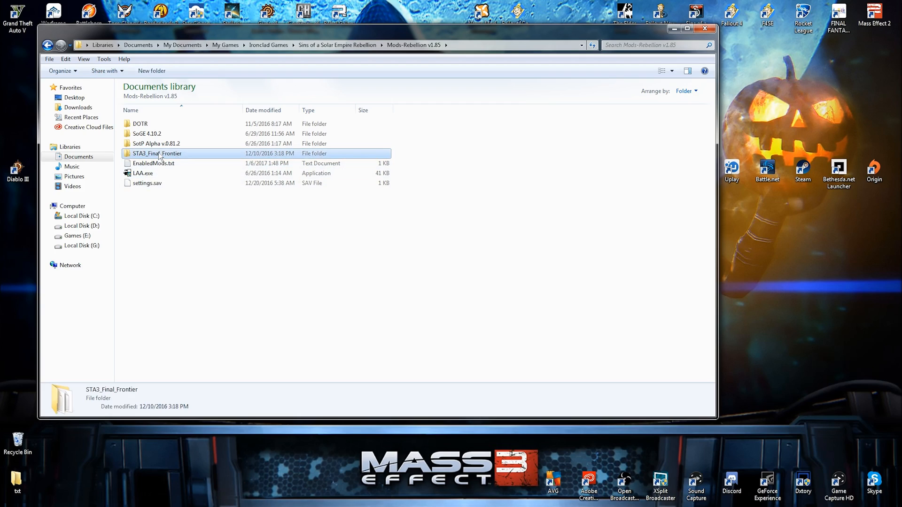
pyautogui.rightClick(157, 153)
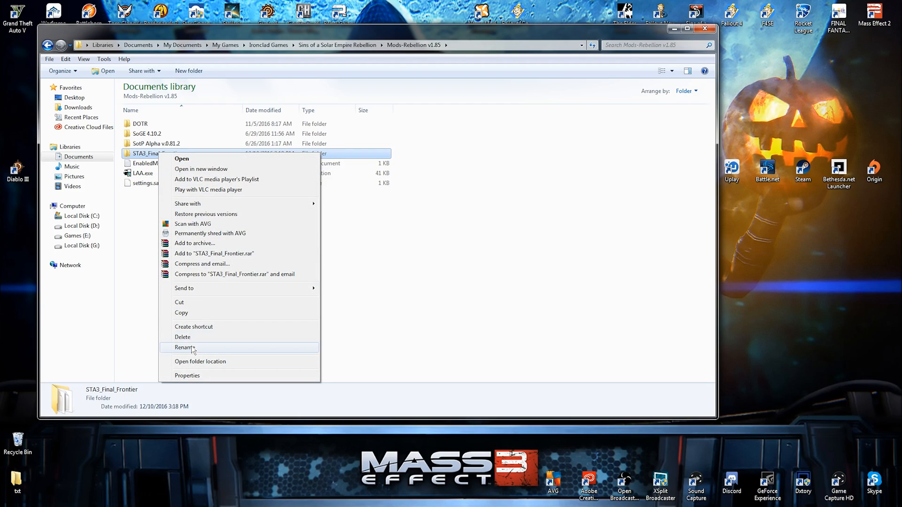
pyautogui.click(185, 347)
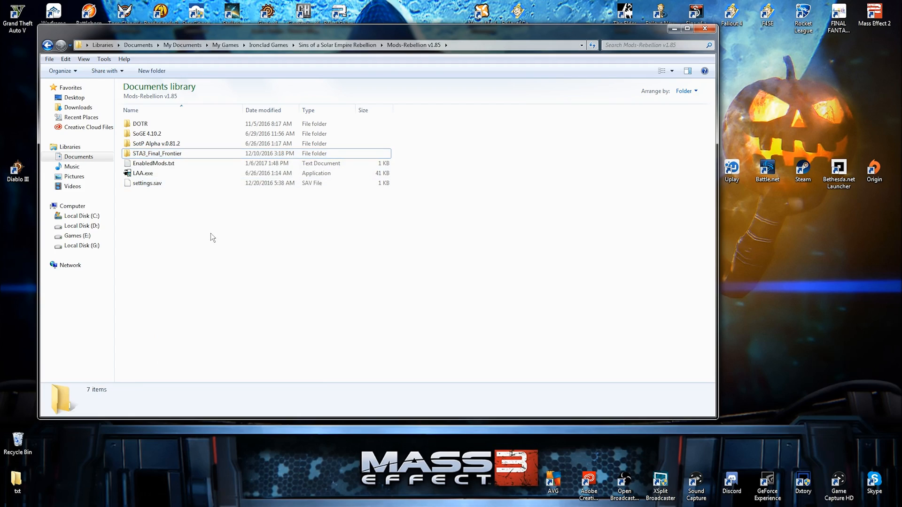
pyautogui.moveTo(153, 164)
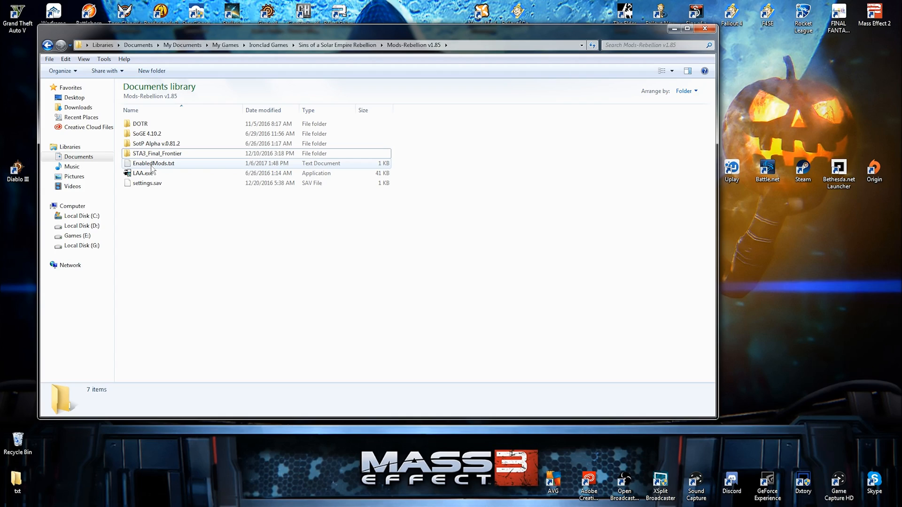
# Step: Bring up EnabledMods.txt in Notepad for editing
pyautogui.click(153, 164)
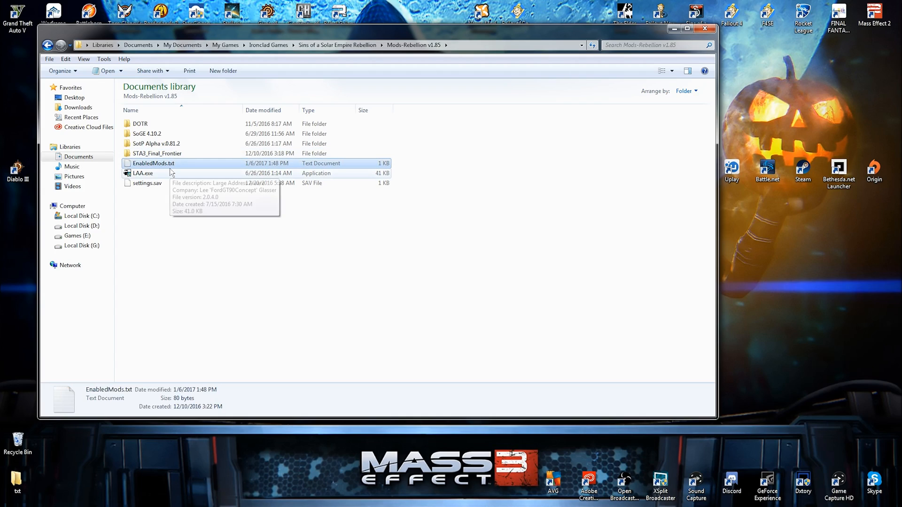
pyautogui.moveTo(167, 167)
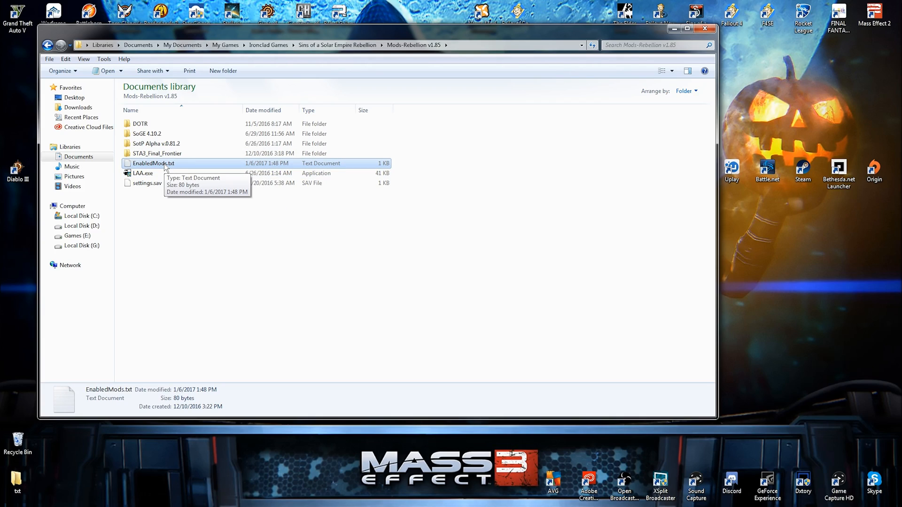
pyautogui.doubleClick(152, 163)
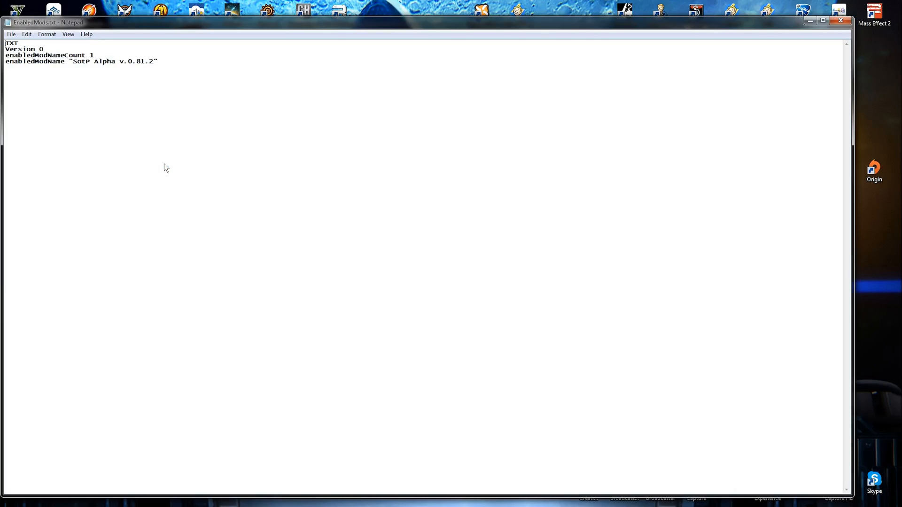
pyautogui.moveTo(62, 68)
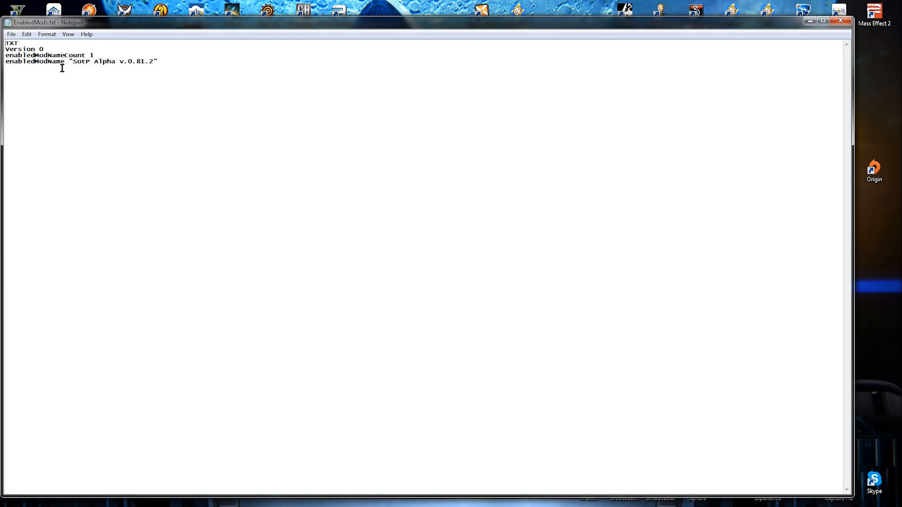
pyautogui.moveTo(87, 73)
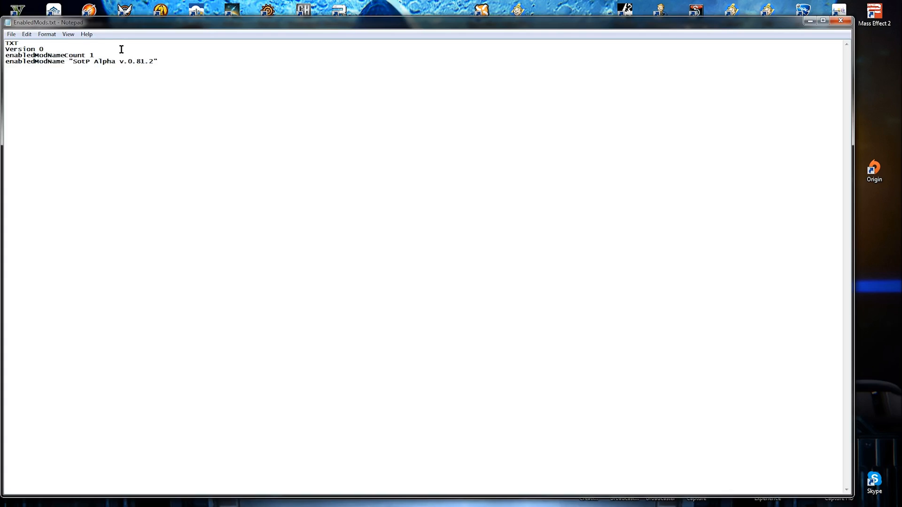
pyautogui.moveTo(152, 43)
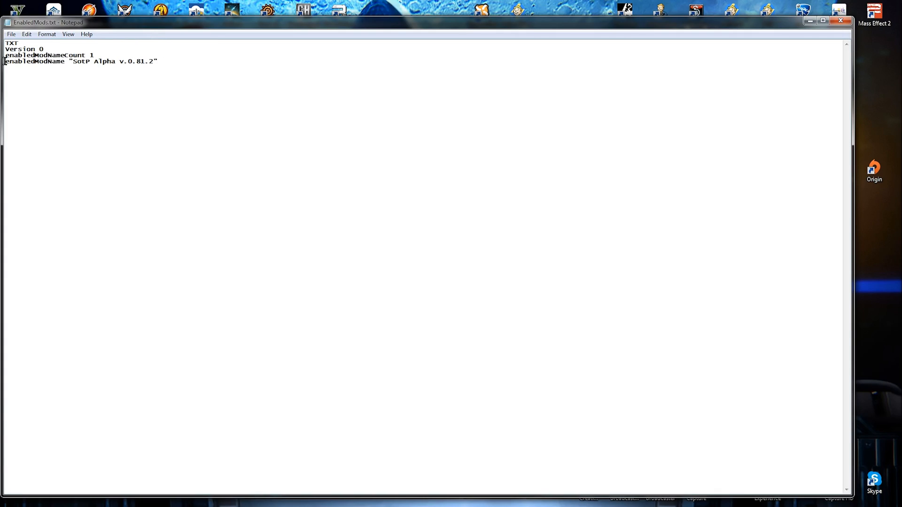
pyautogui.moveTo(87, 69)
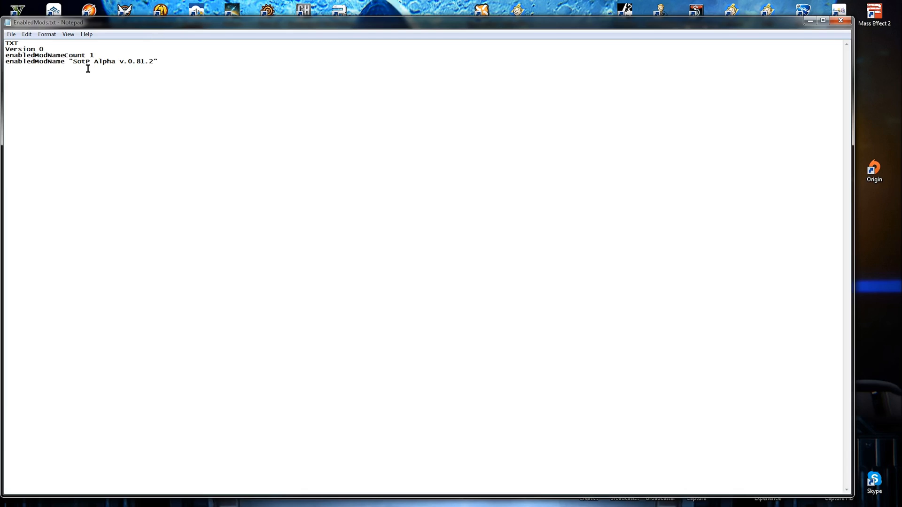
# Step: Replace the quoted mod name SotP Alpha v.0.81.2 with STA3_Final_Frontier
pyautogui.moveTo(71, 61); pyautogui.dragTo(155, 61)
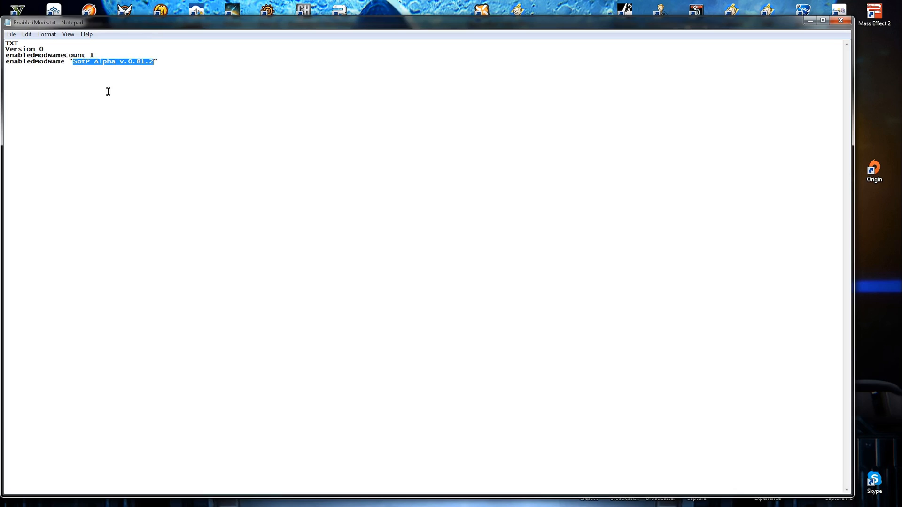
pyautogui.write('STA3_Final_Frontier')
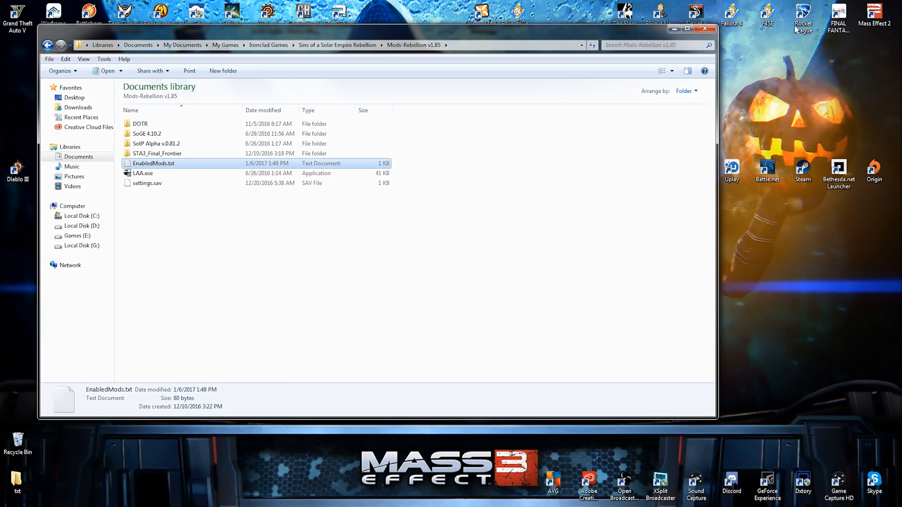
# Step: Launch Sins of a Solar Empire: Rebellion from its desktop shortcut and launcher PLAY button
pyautogui.click(704, 29)
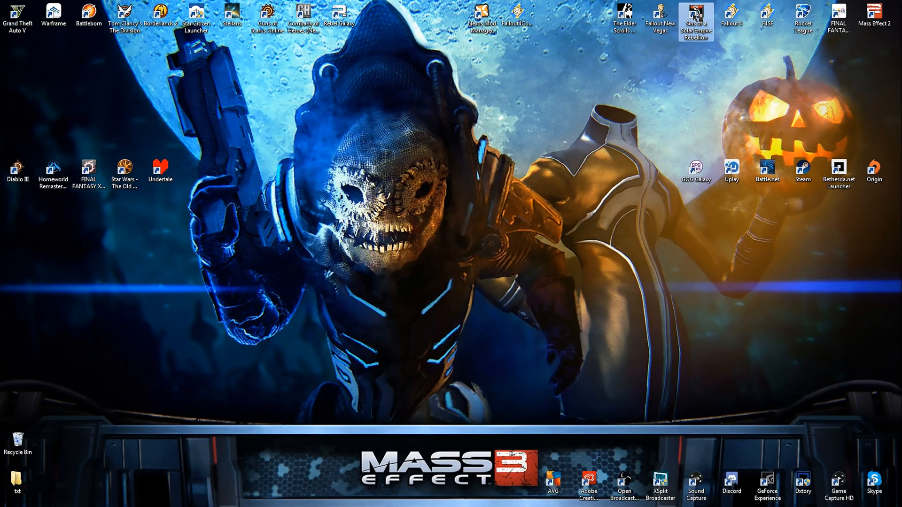
pyautogui.doubleClick(695, 20)
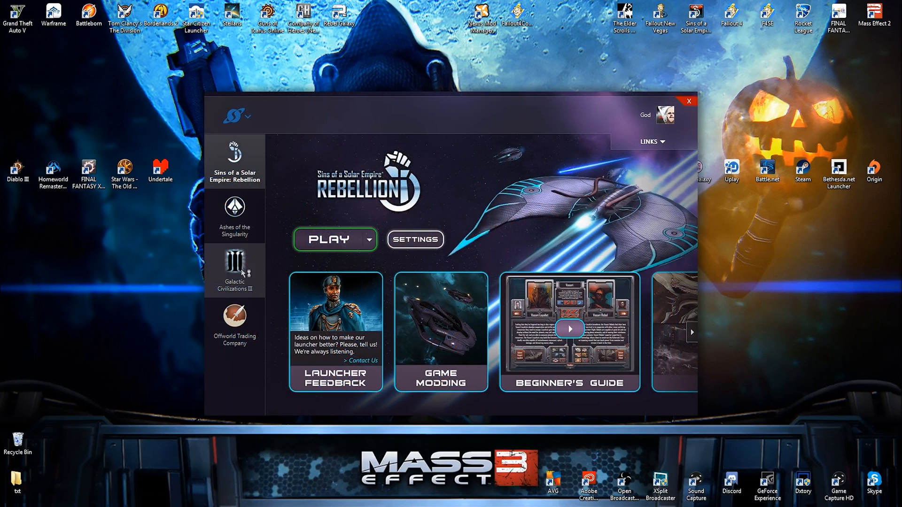
pyautogui.click(327, 239)
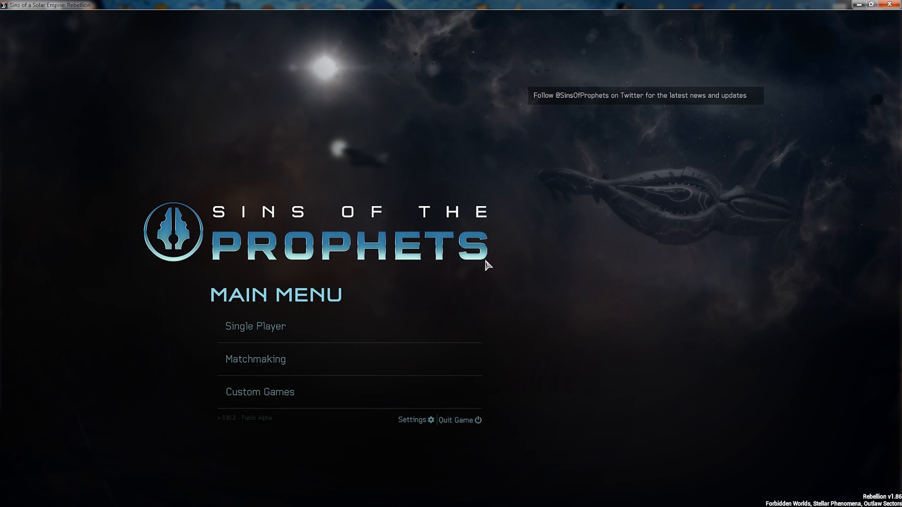
pyautogui.moveTo(890, 10)
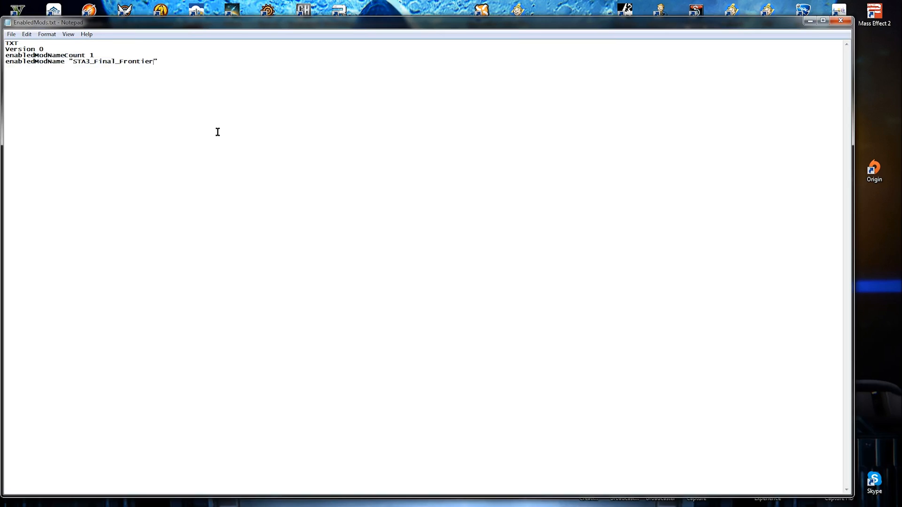
# Step: Set enabledModNameCount to 1 and save EnabledMods.txt with STA3_Final_Frontier enabled on closing
pyautogui.click(10, 34)
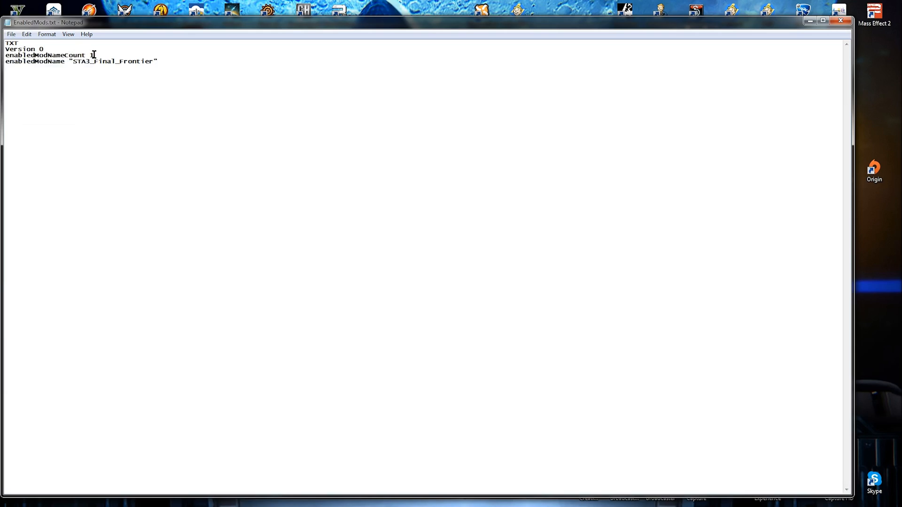
pyautogui.write('1')
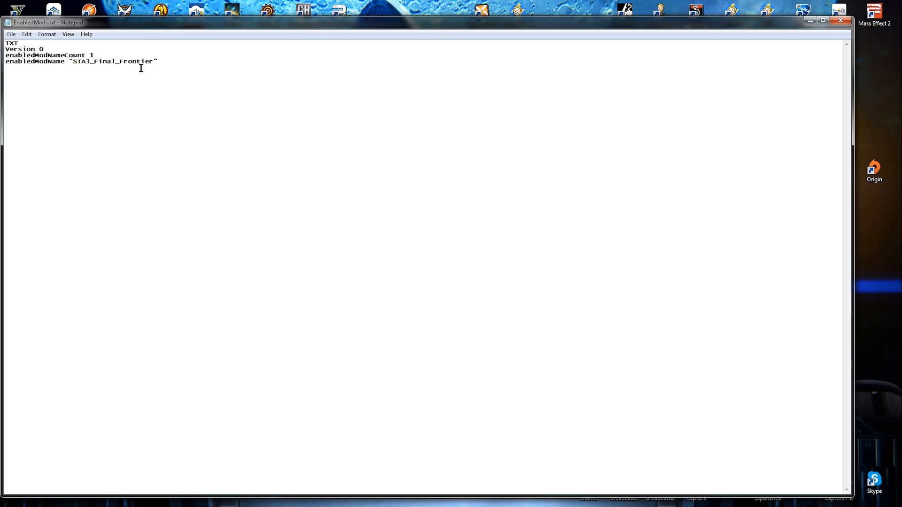
pyautogui.click(94, 56)
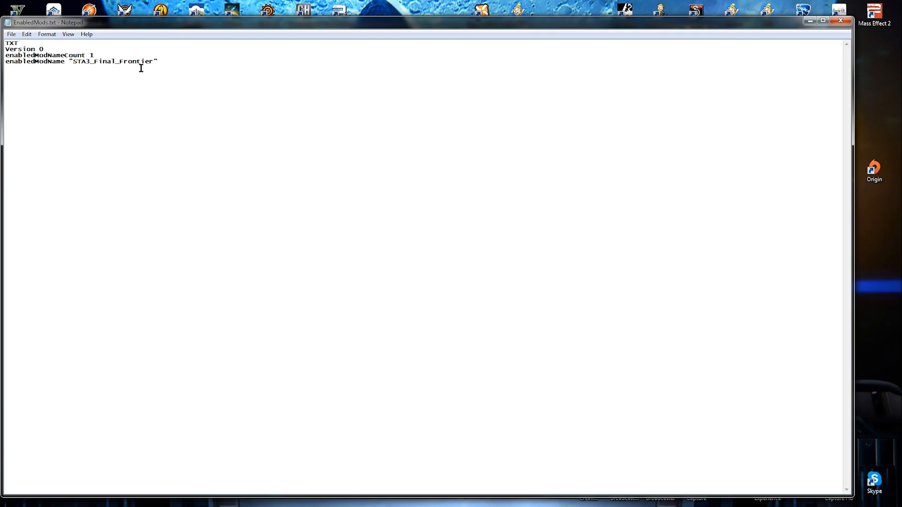
pyautogui.click(94, 55)
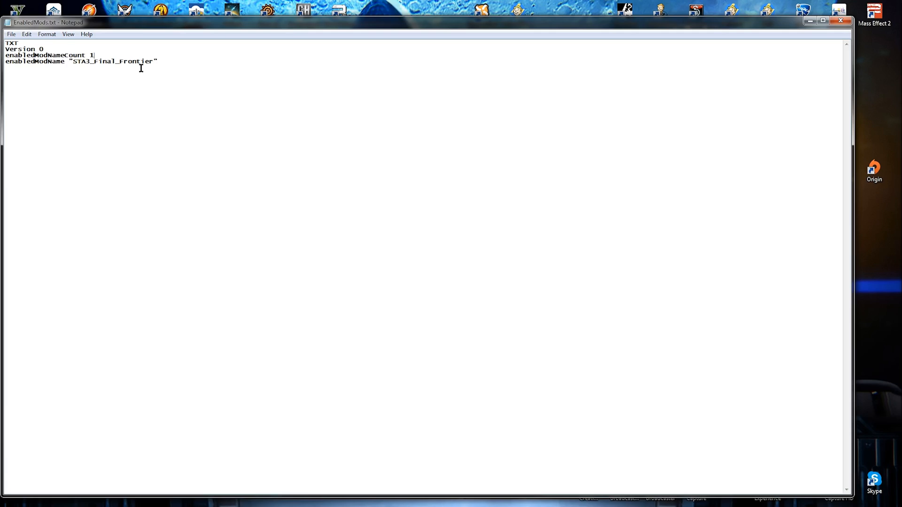
pyautogui.moveTo(146, 69)
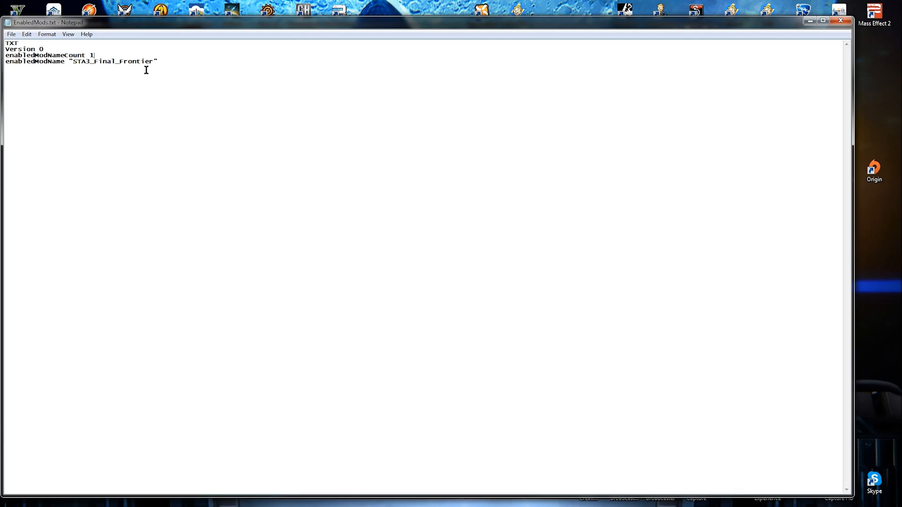
pyautogui.moveTo(95, 52)
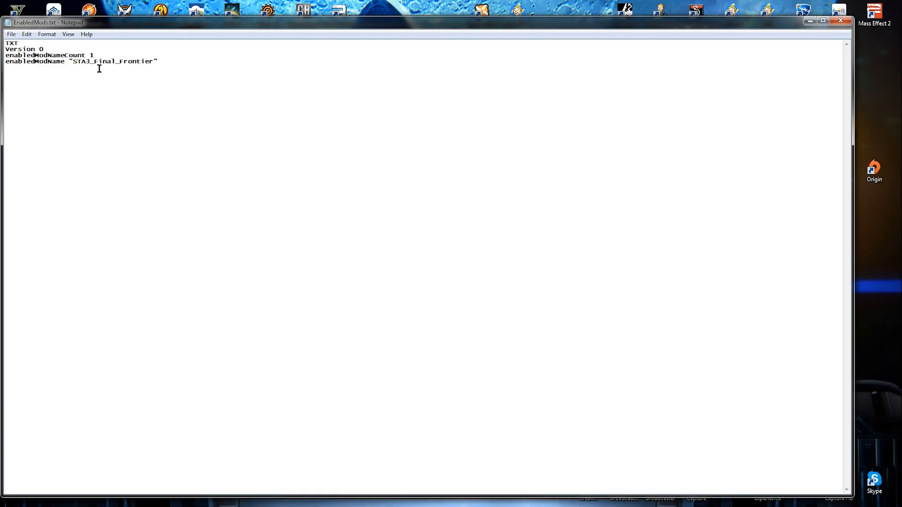
pyautogui.moveTo(840, 21)
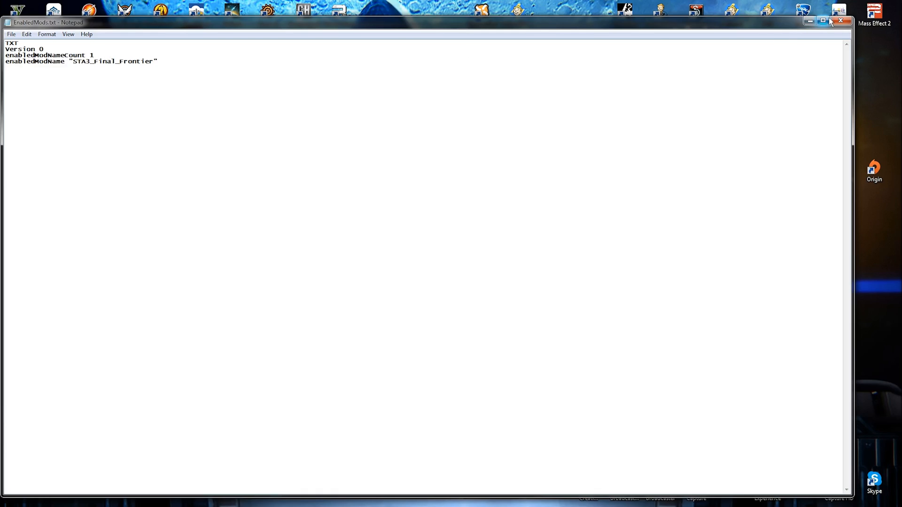
pyautogui.click(840, 21)
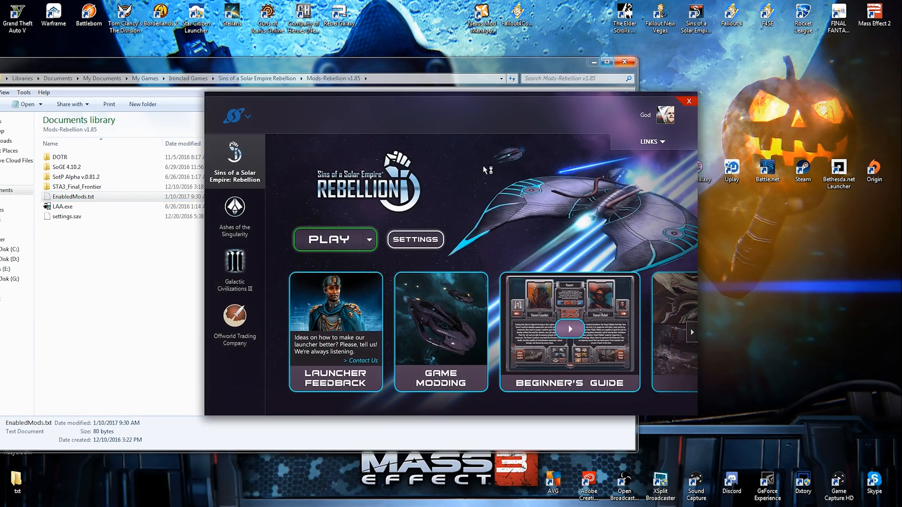
pyautogui.click(329, 240)
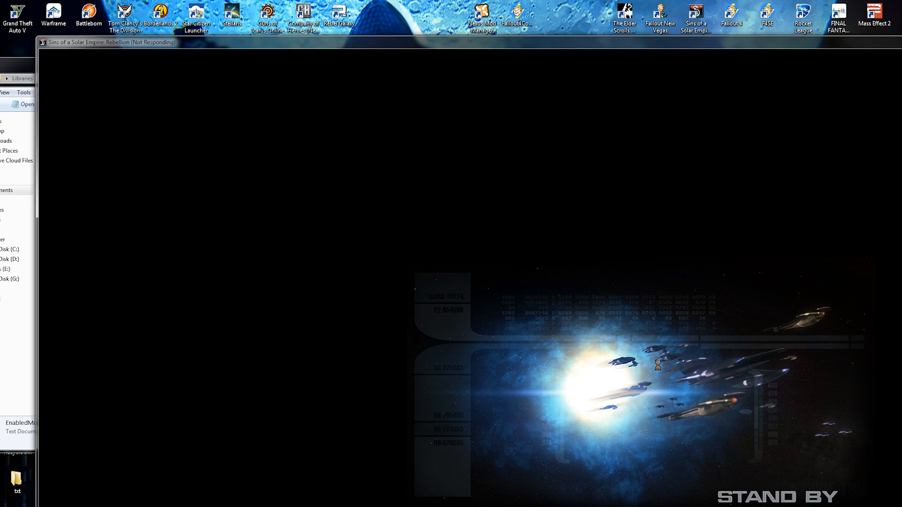
pyautogui.moveTo(670, 342)
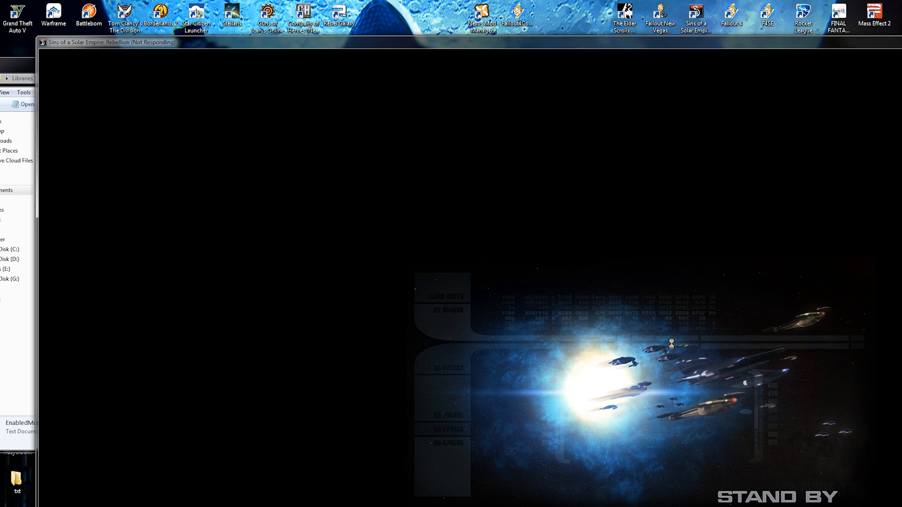
pyautogui.moveTo(591, 52)
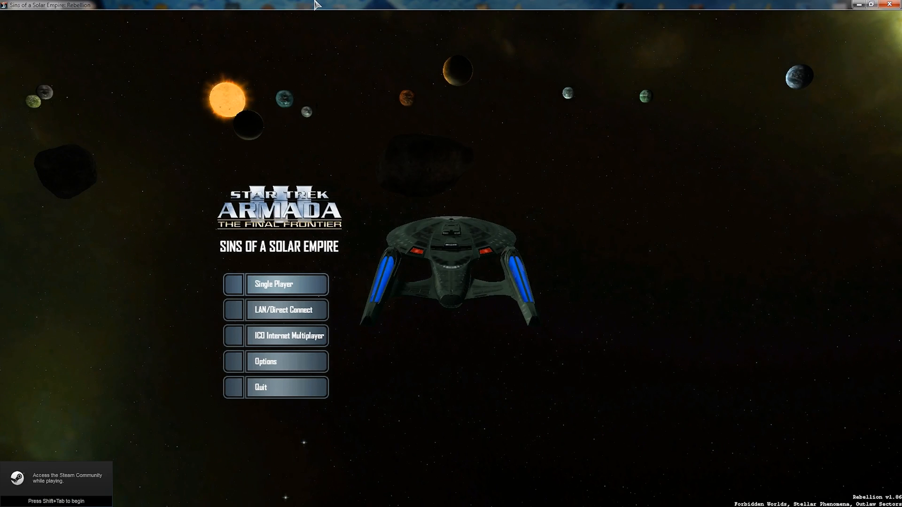
pyautogui.moveTo(160, 265)
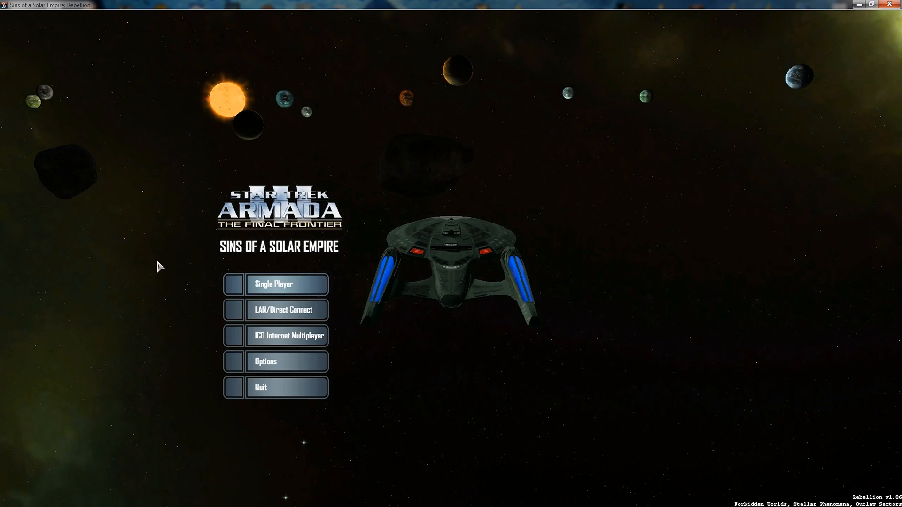
pyautogui.moveTo(360, 260)
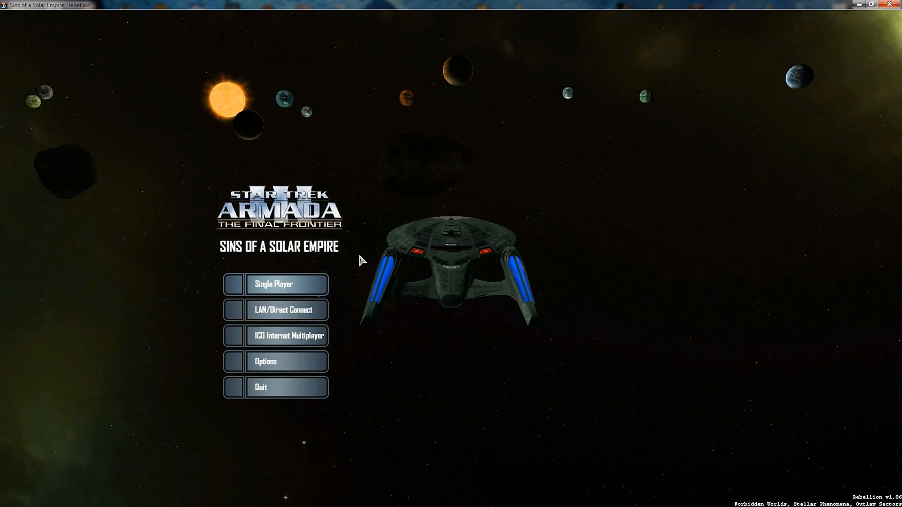
pyautogui.moveTo(854, 29)
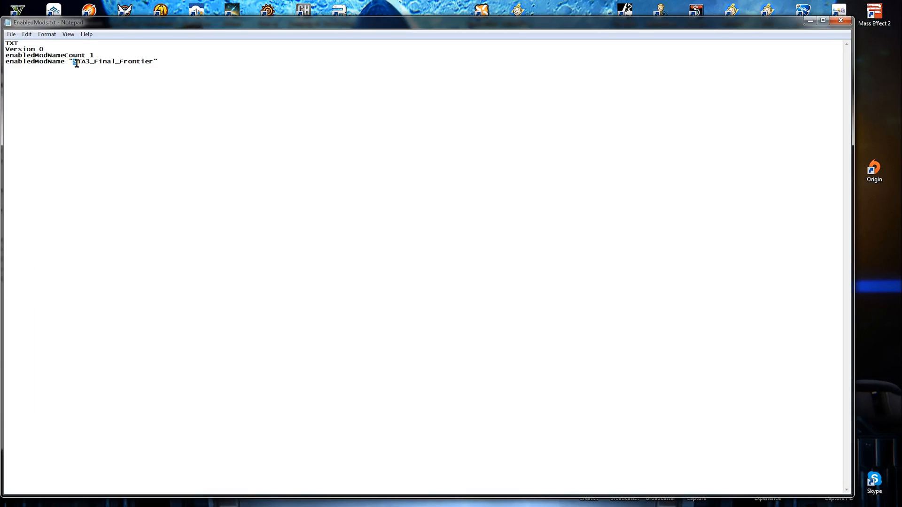
# Step: Delete STA3_Final_Frontier from the enabledModName quotes, leaving them empty
pyautogui.doubleClick(109, 62)
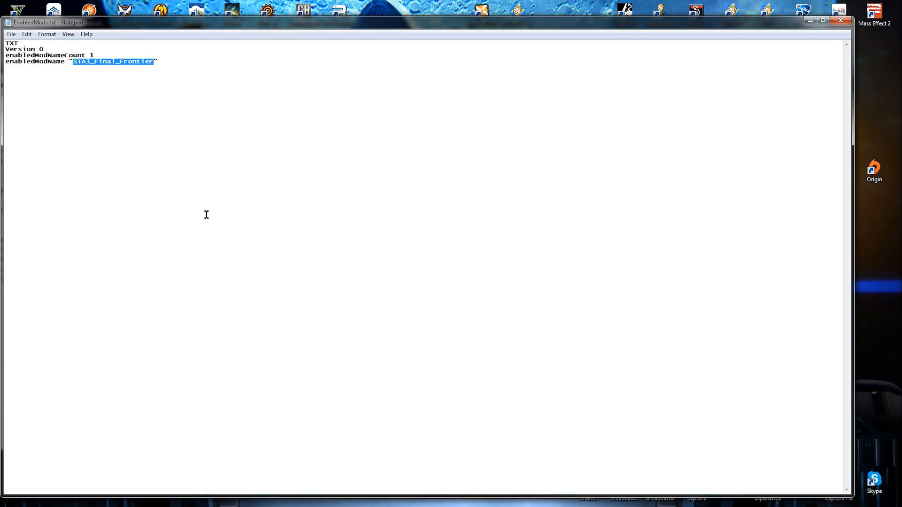
pyautogui.press('Delete')
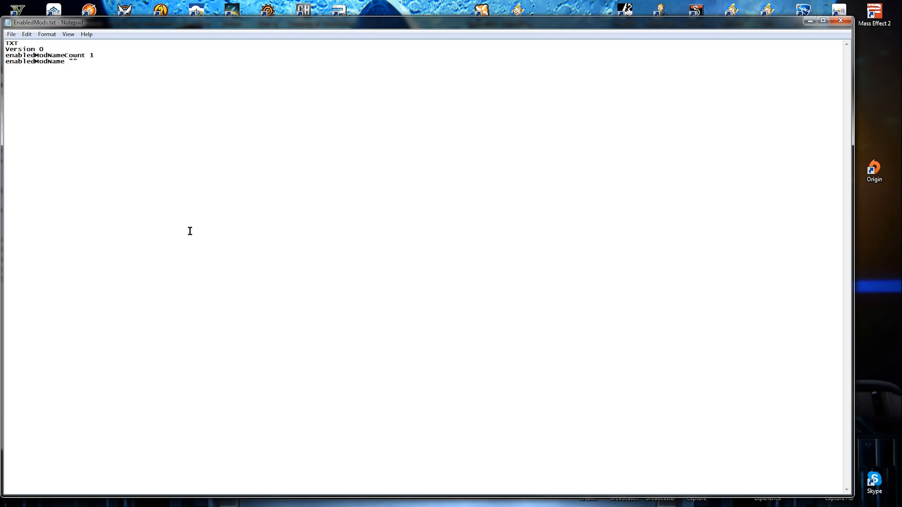
pyautogui.moveTo(186, 224)
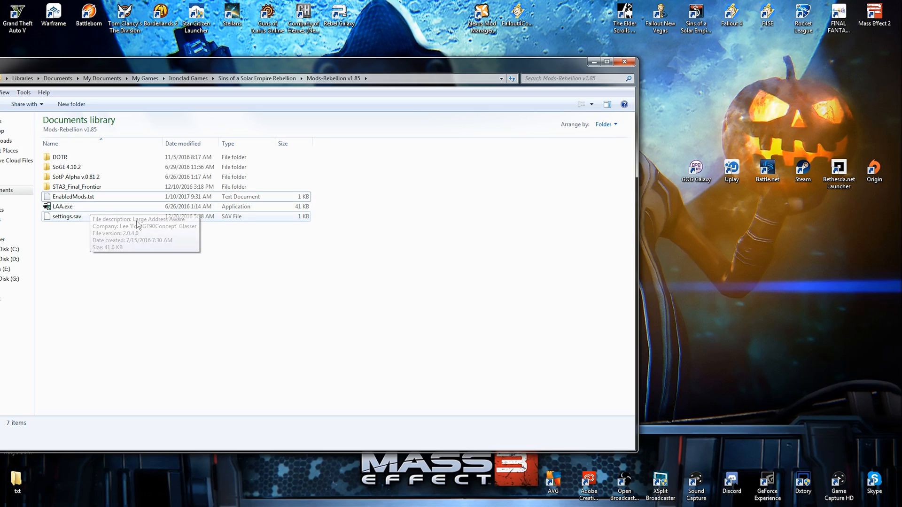
pyautogui.moveTo(146, 223)
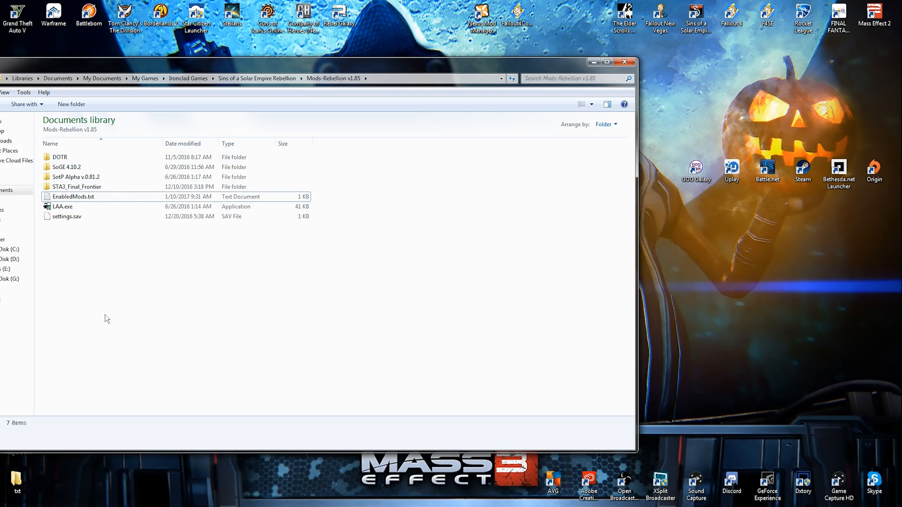
# Step: Run LAA.exe to start the Large Address Aware patcher
pyautogui.click(63, 206)
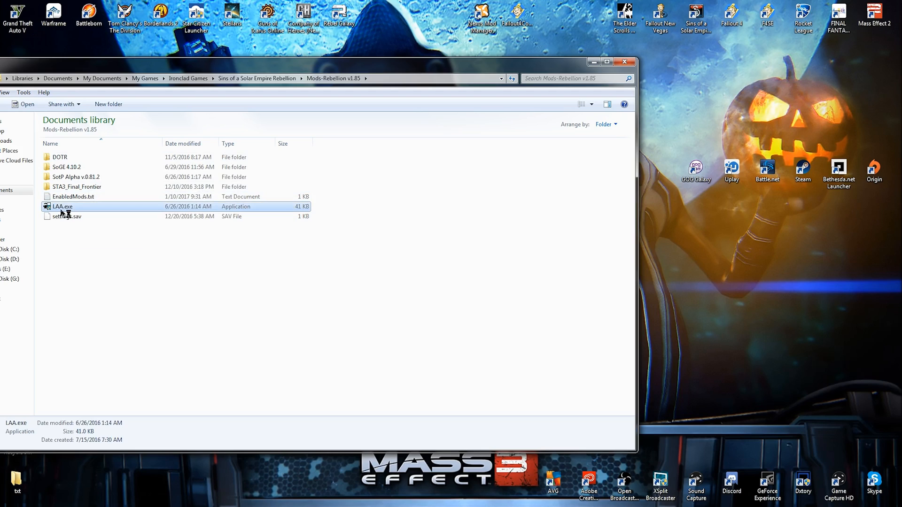
pyautogui.doubleClick(63, 206)
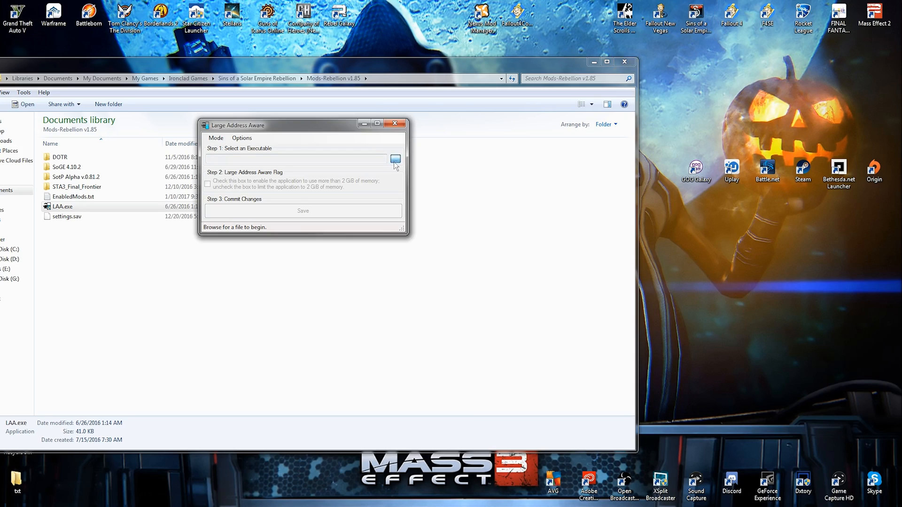
# Step: Browse from the patcher to Games (E:) > Games > Steam > steamapps
pyautogui.click(394, 158)
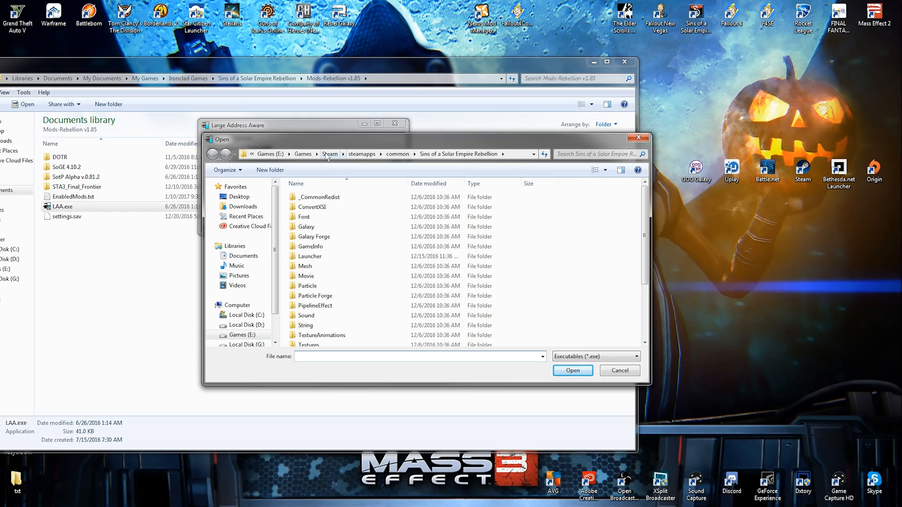
pyautogui.click(243, 335)
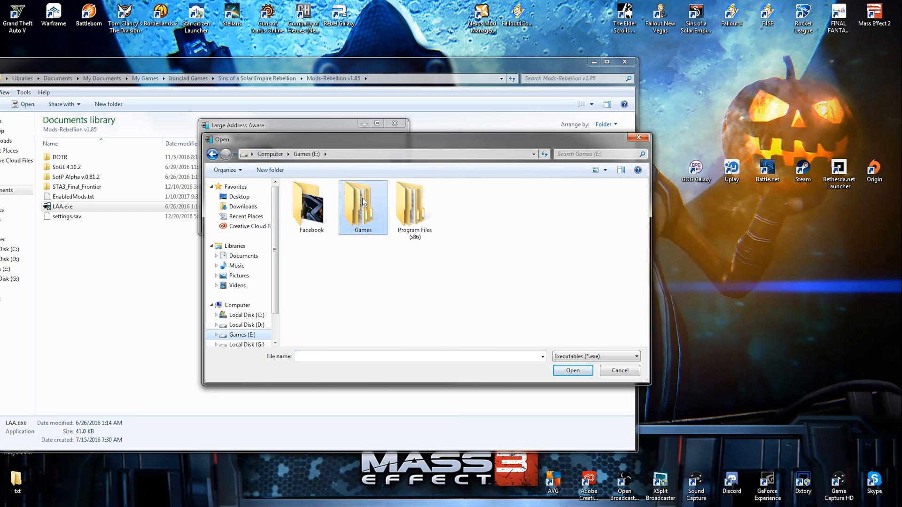
pyautogui.doubleClick(362, 204)
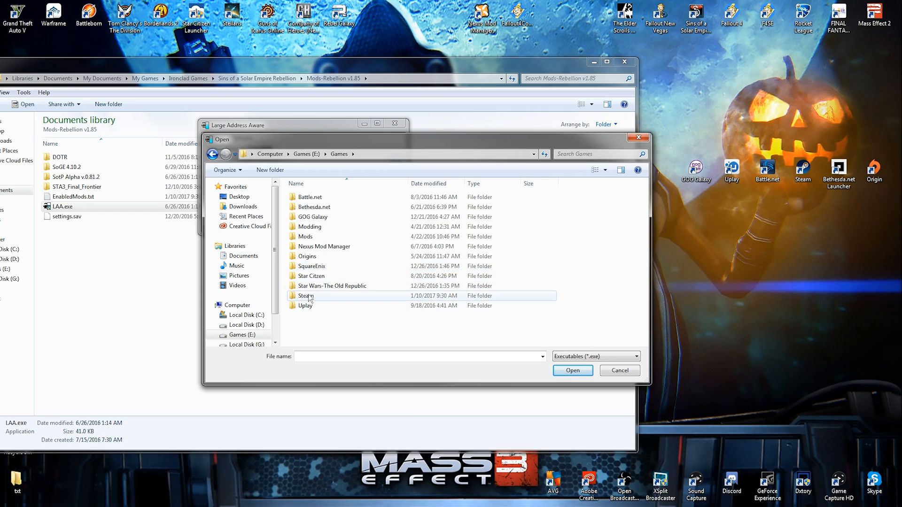
pyautogui.doubleClick(308, 295)
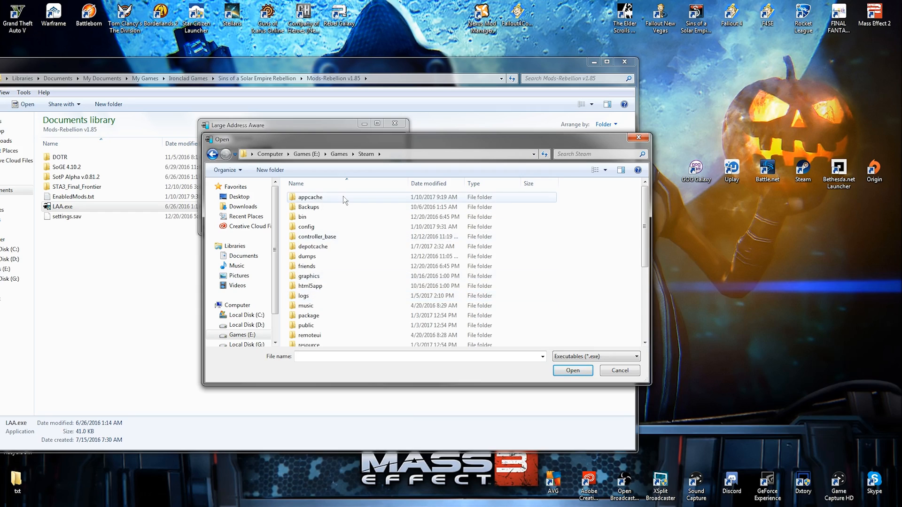
pyautogui.scroll(-3)
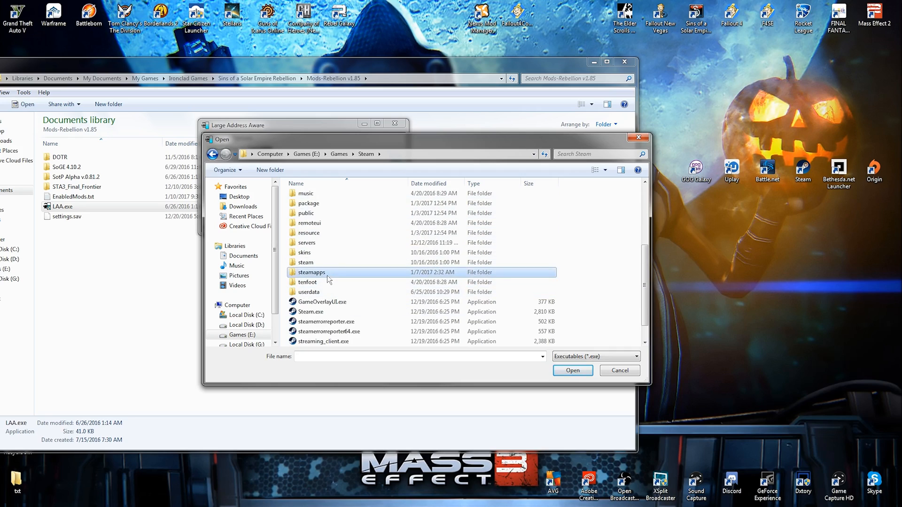
pyautogui.doubleClick(311, 272)
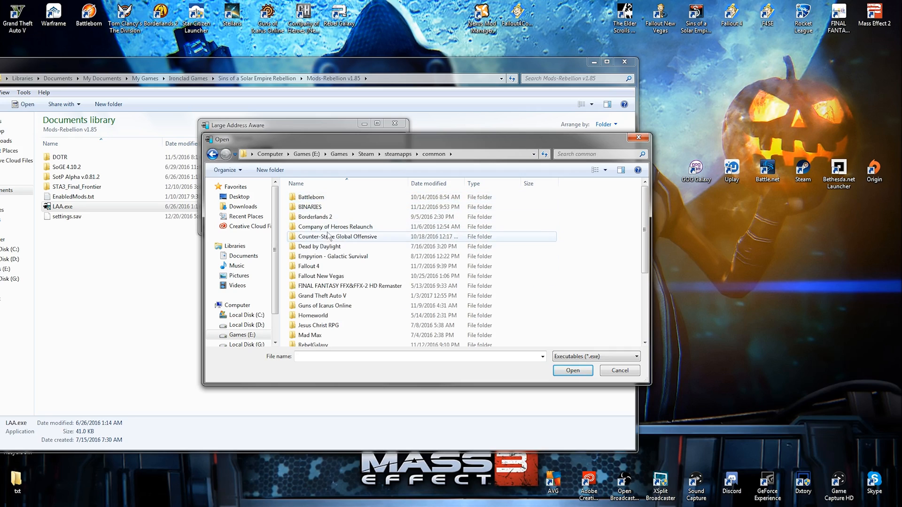
# Step: Continue into common > Sins of a Solar Empire Rebellion to reach the game's executables
pyautogui.scroll(-3)
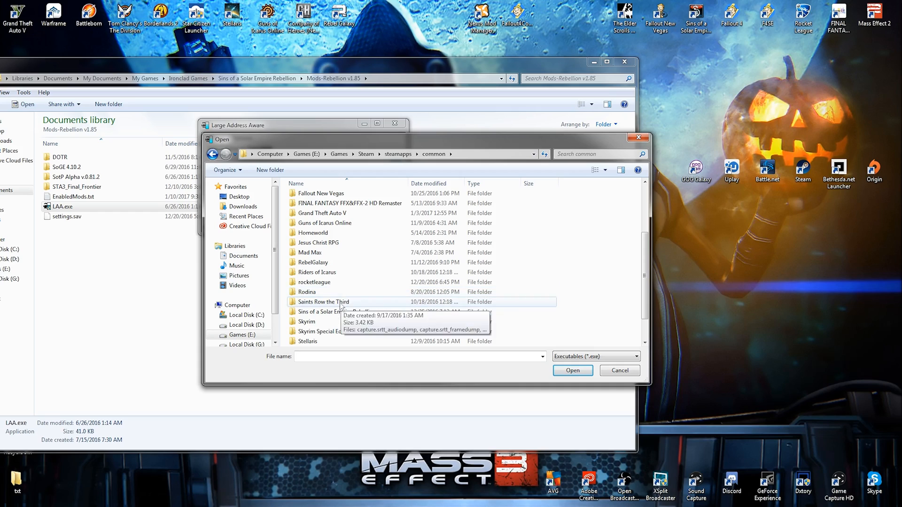
pyautogui.doubleClick(332, 311)
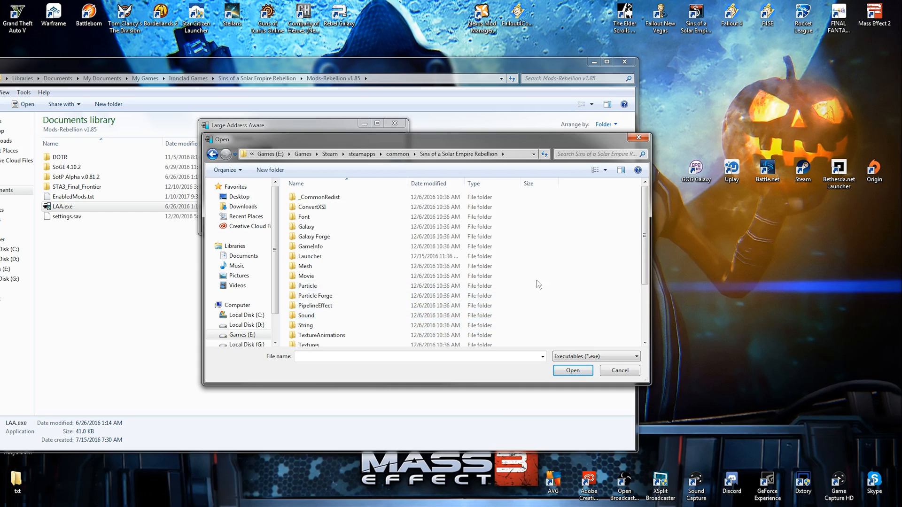
pyautogui.scroll(-3)
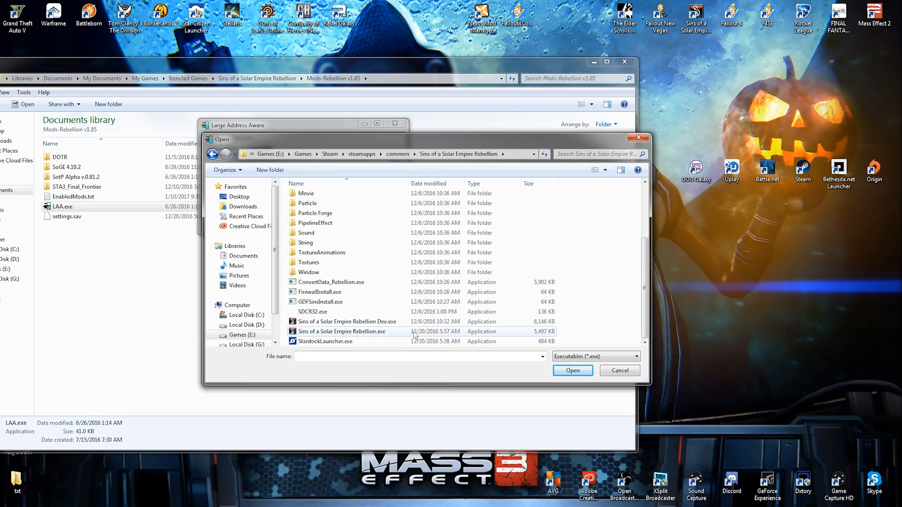
pyautogui.click(347, 321)
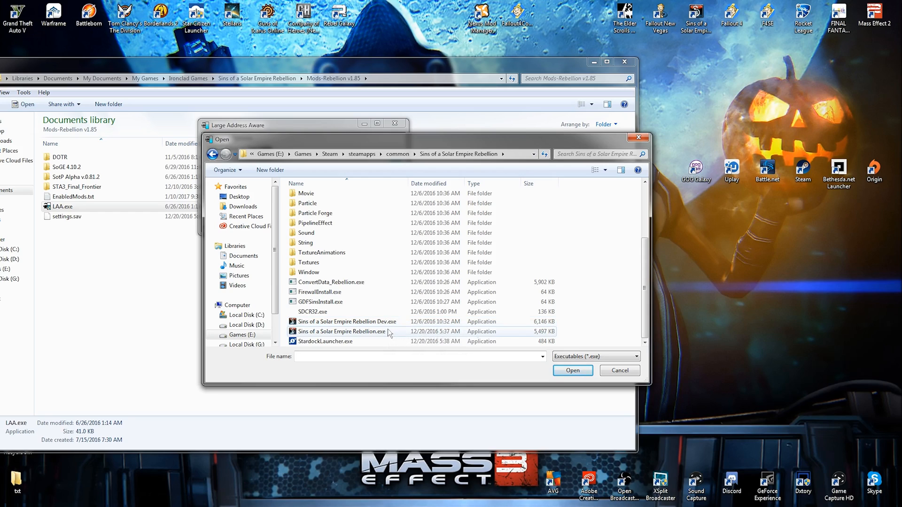
pyautogui.moveTo(320, 302)
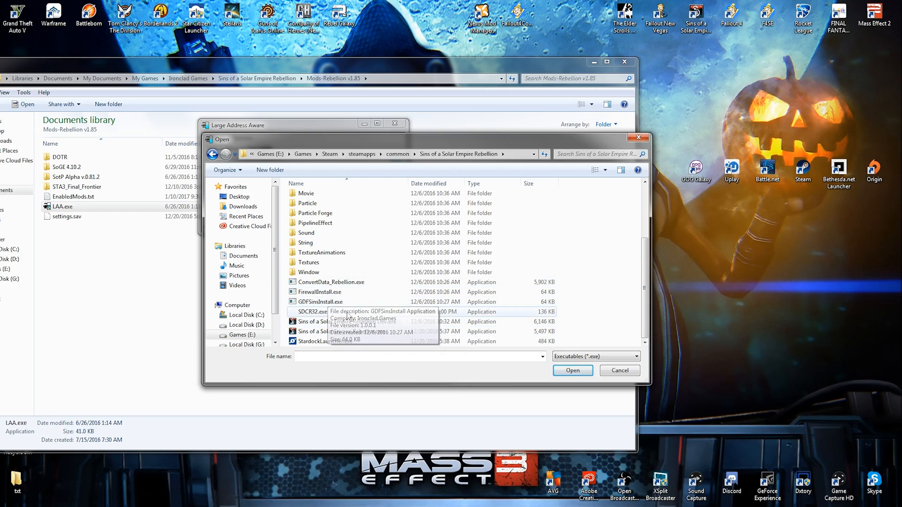
pyautogui.moveTo(617, 206)
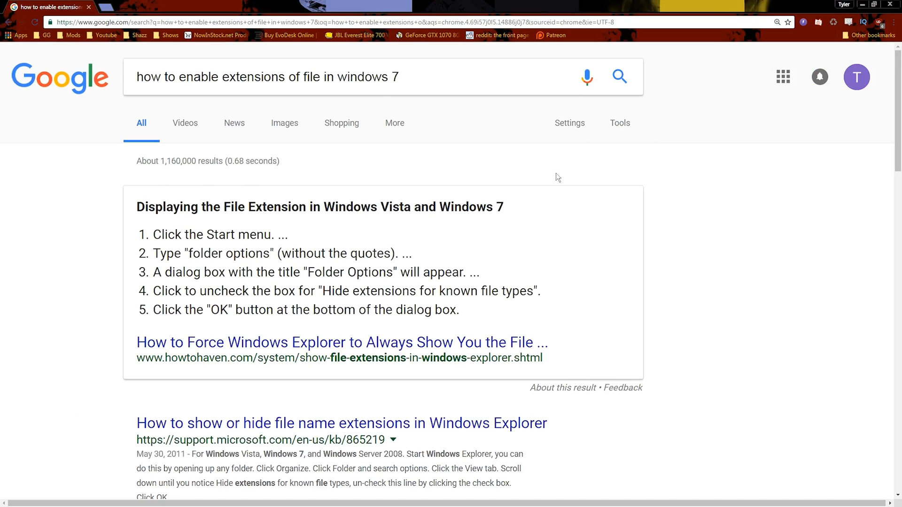
pyautogui.moveTo(160, 175)
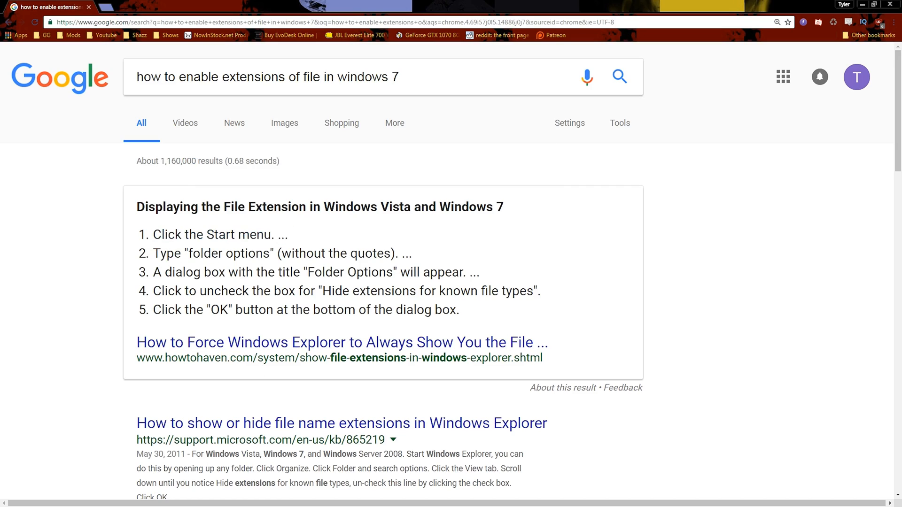
pyautogui.moveTo(645, 44)
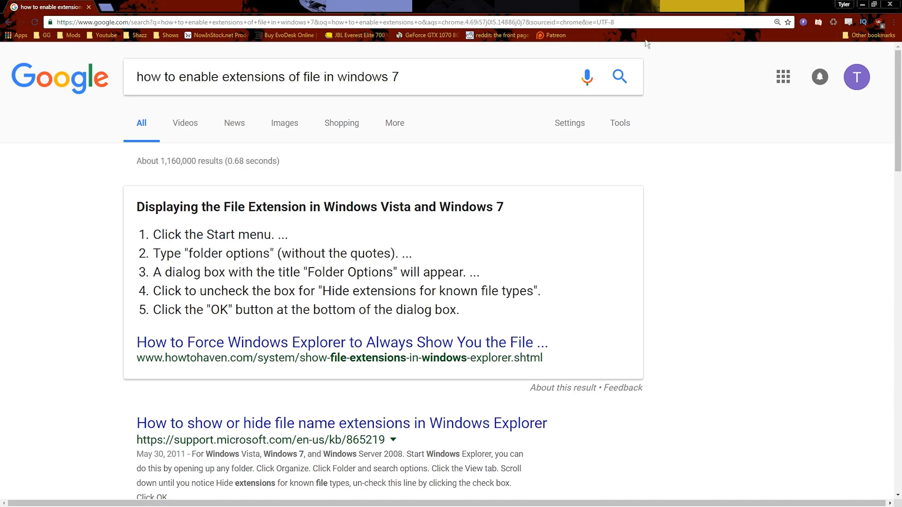
pyautogui.moveTo(821, 65)
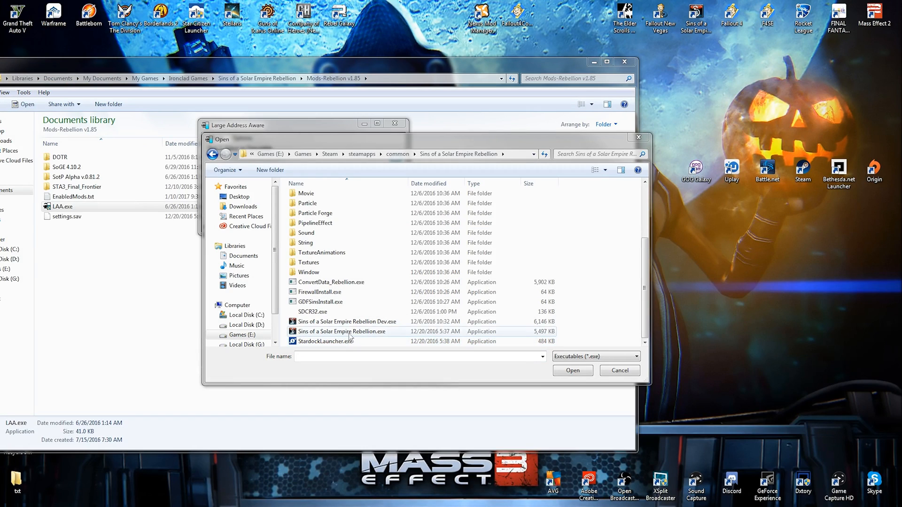
# Step: Load Sins of a Solar Empire Rebellion.exe, set the Large Address Aware flag, save and close
pyautogui.click(341, 332)
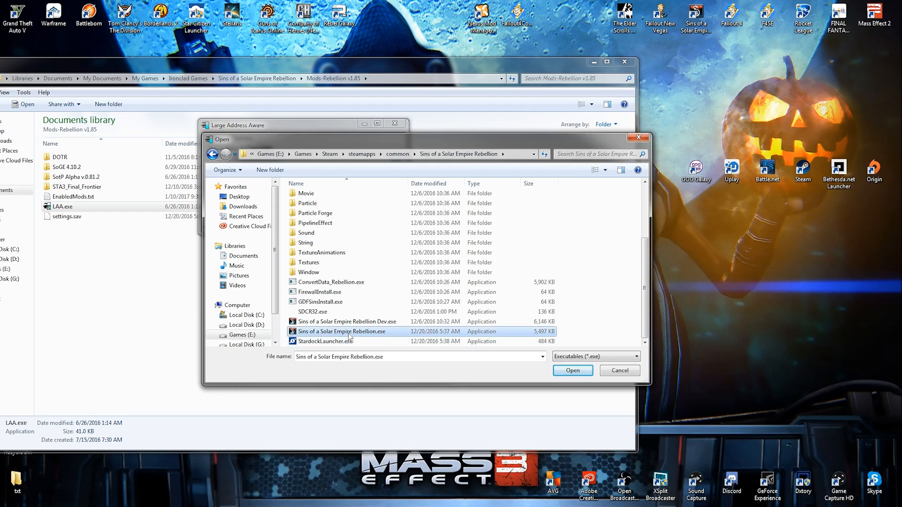
pyautogui.moveTo(401, 328)
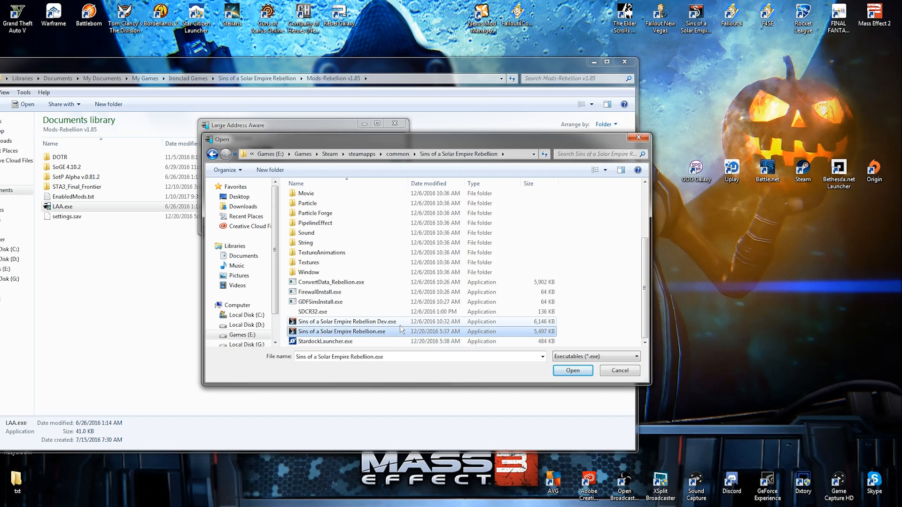
pyautogui.click(572, 370)
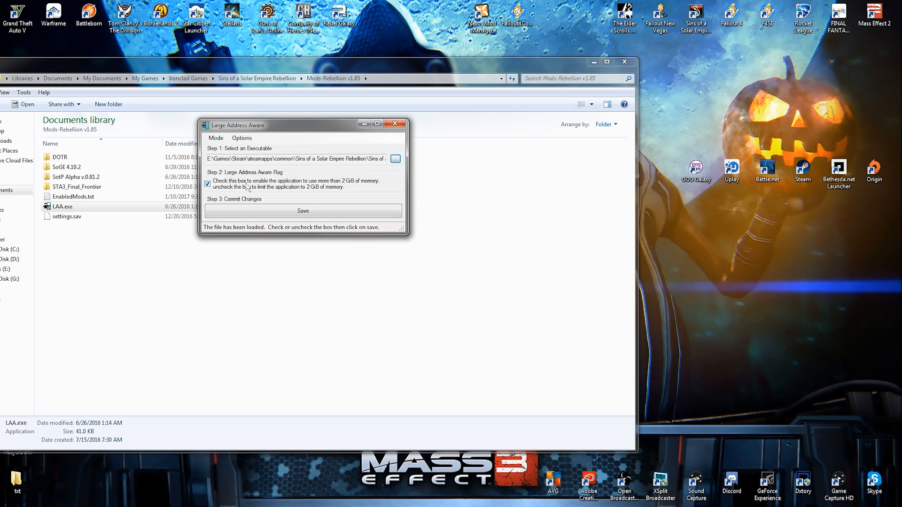
pyautogui.moveTo(333, 185)
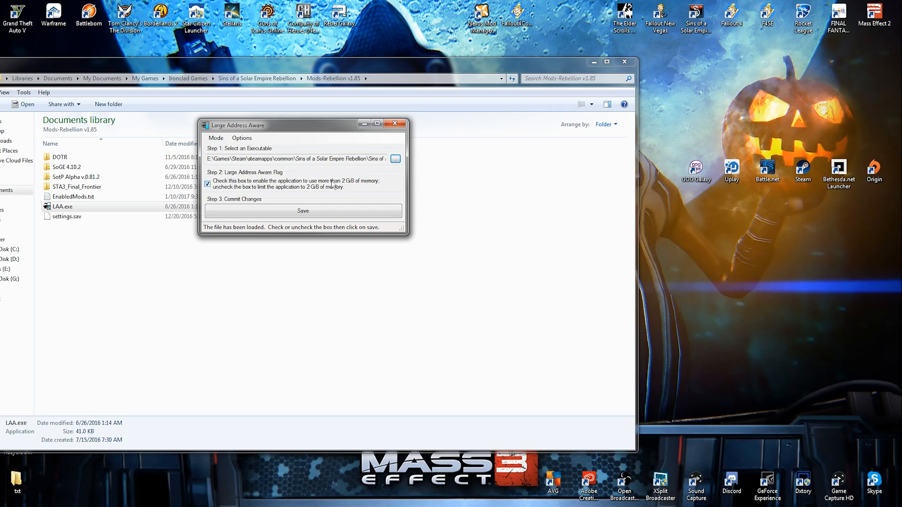
pyautogui.moveTo(260, 192)
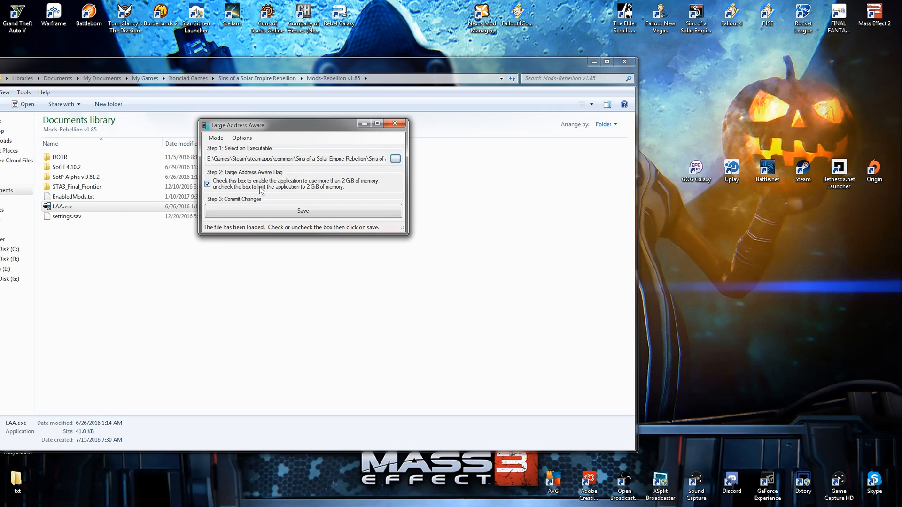
pyautogui.moveTo(311, 193)
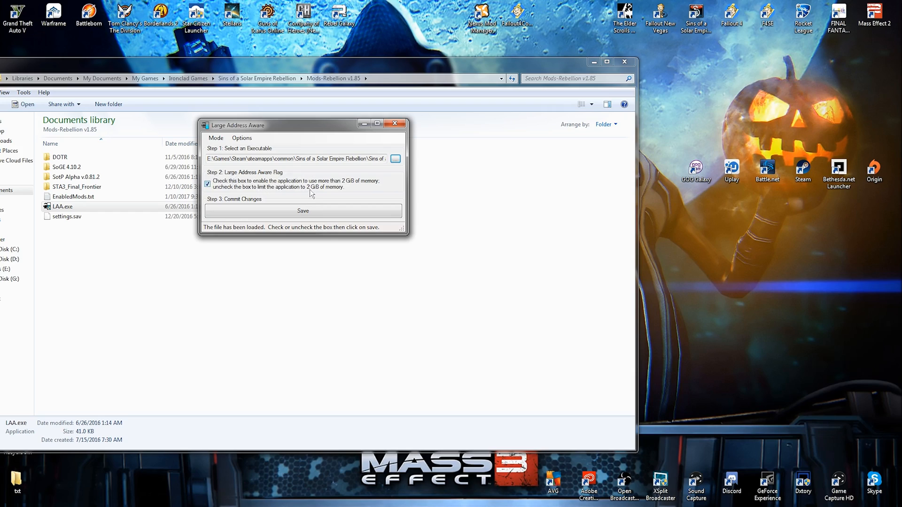
pyautogui.moveTo(304, 189)
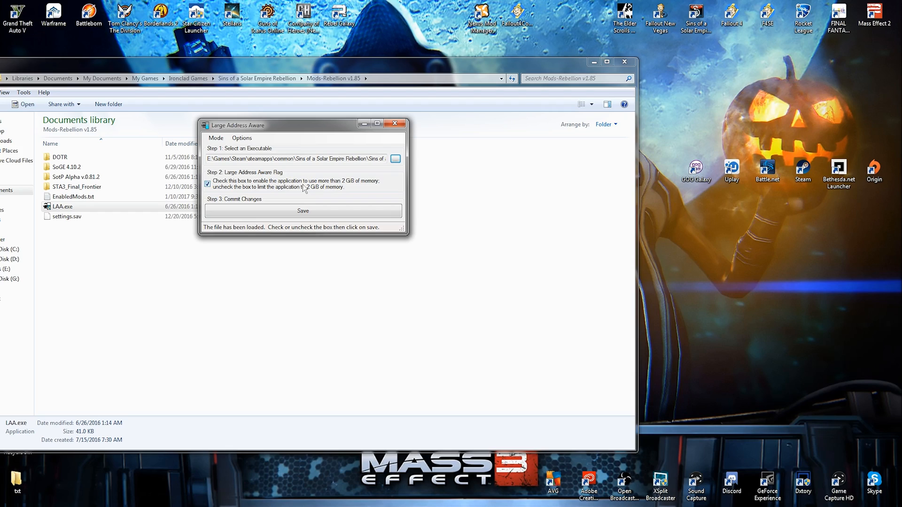
pyautogui.click(207, 183)
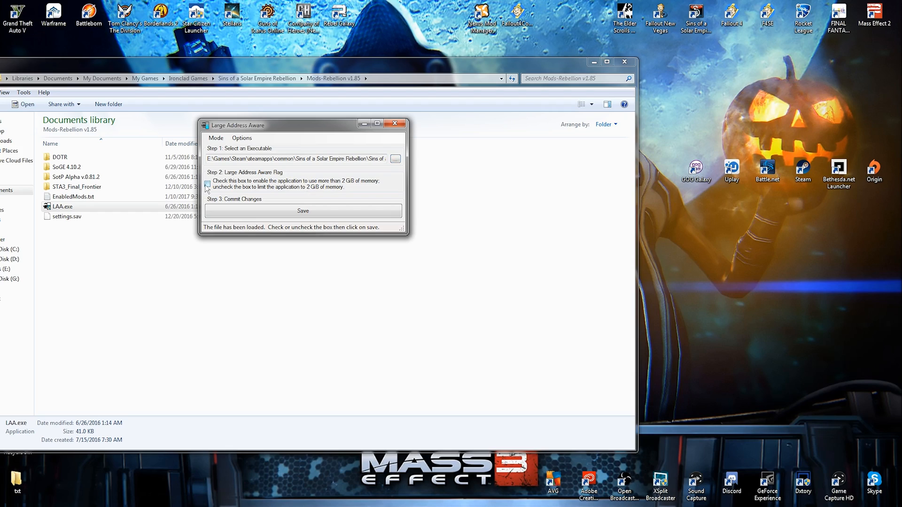
pyautogui.click(207, 183)
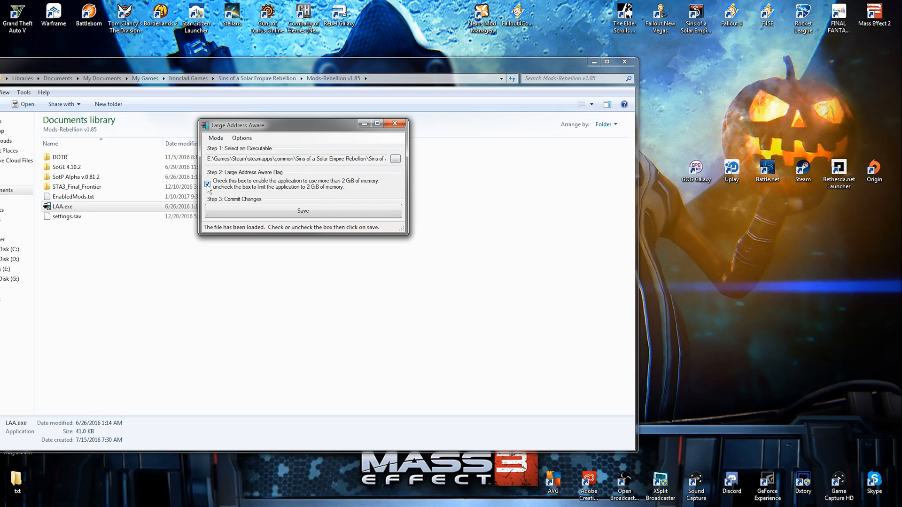
pyautogui.click(303, 211)
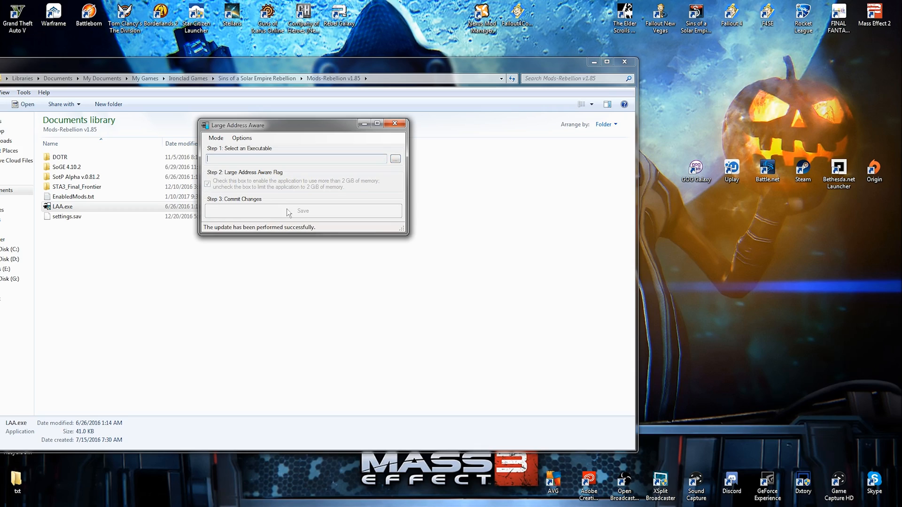
pyautogui.click(395, 124)
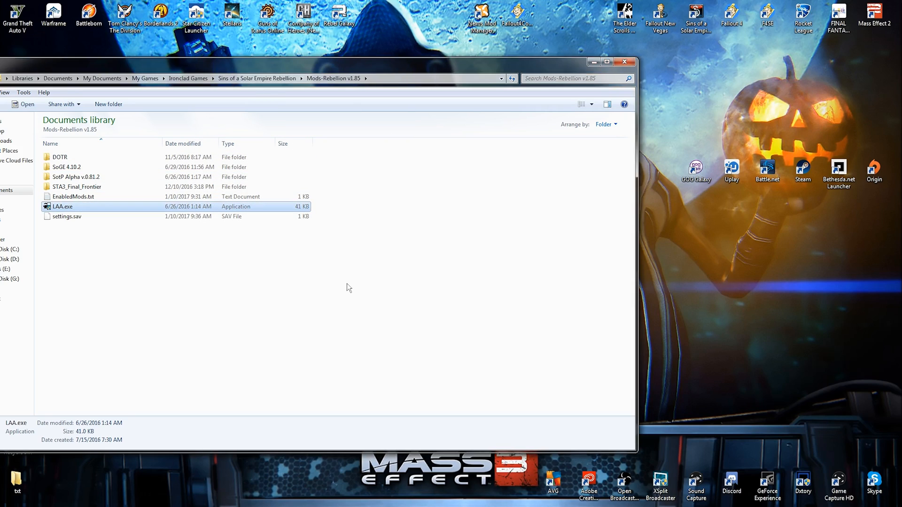
# Step: Relaunch Large Address Aware and pick the game's main executable to verify the patch
pyautogui.doubleClick(62, 206)
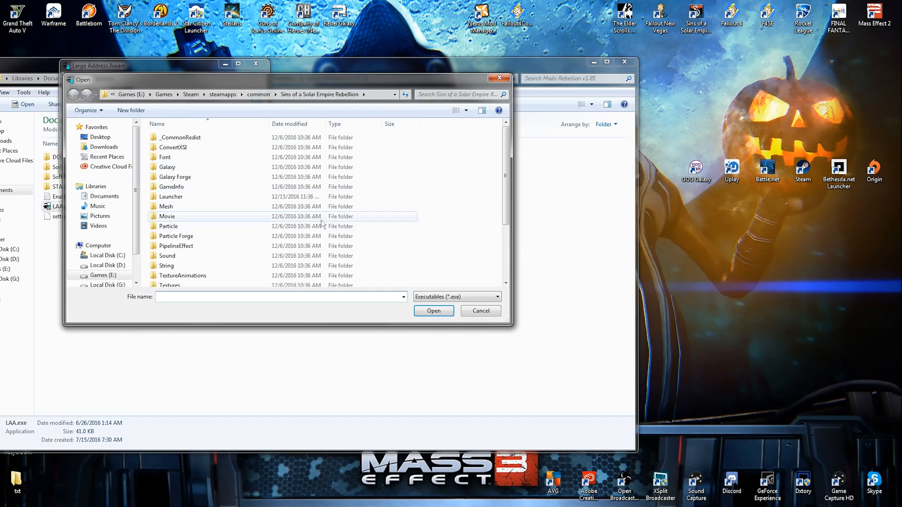
pyautogui.scroll(-3)
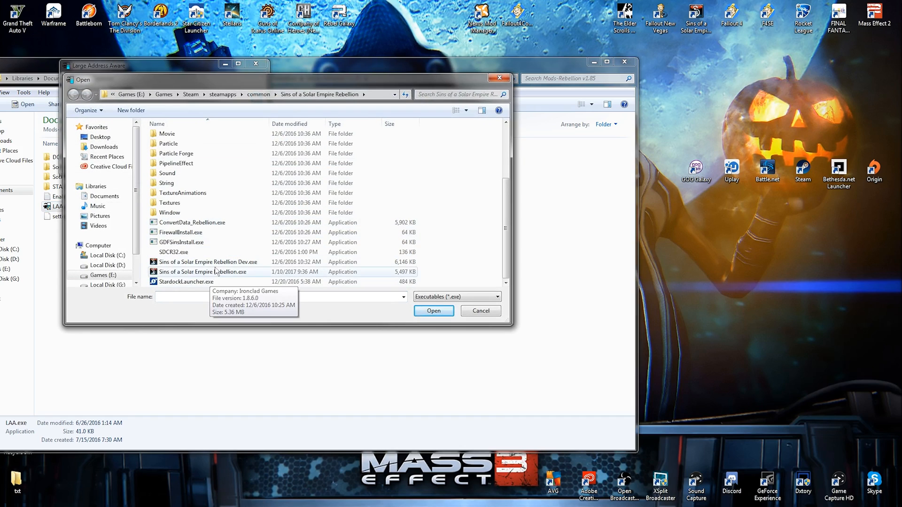
pyautogui.click(432, 310)
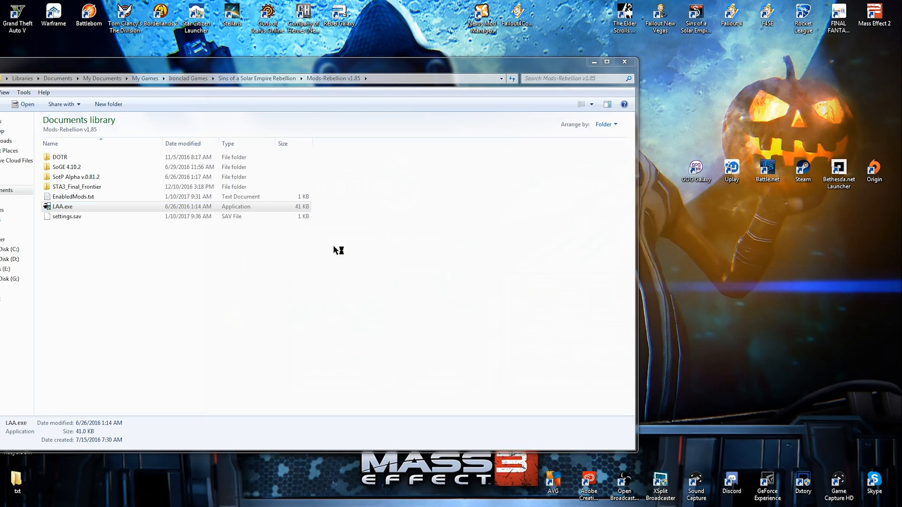
# Step: Launch the game and go to Settings > Skulls and Mods, showing SotP Alpha v.0.81.2 enabled
pyautogui.doubleClick(62, 207)
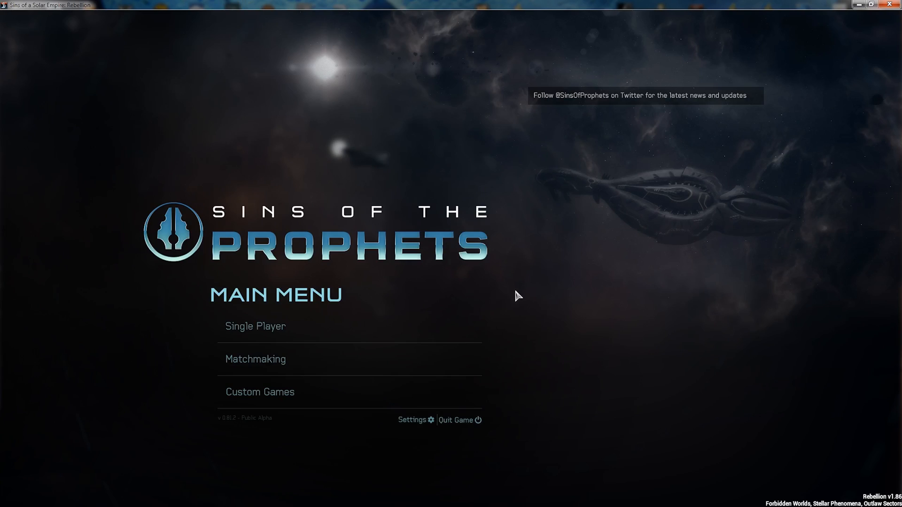
pyautogui.moveTo(554, 297)
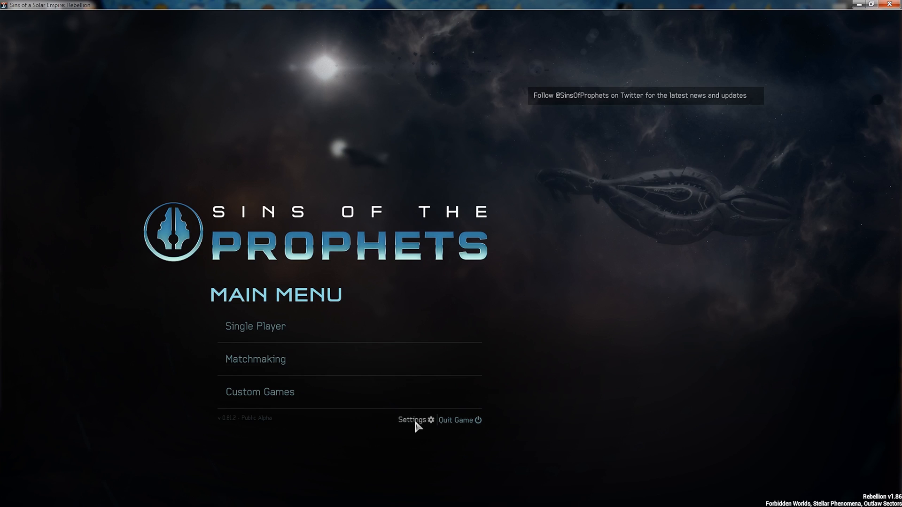
pyautogui.click(411, 420)
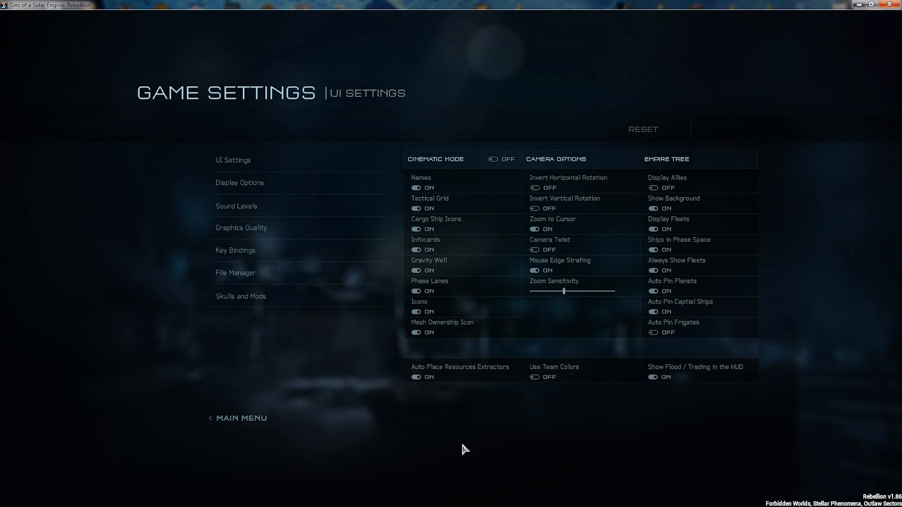
pyautogui.moveTo(465, 444)
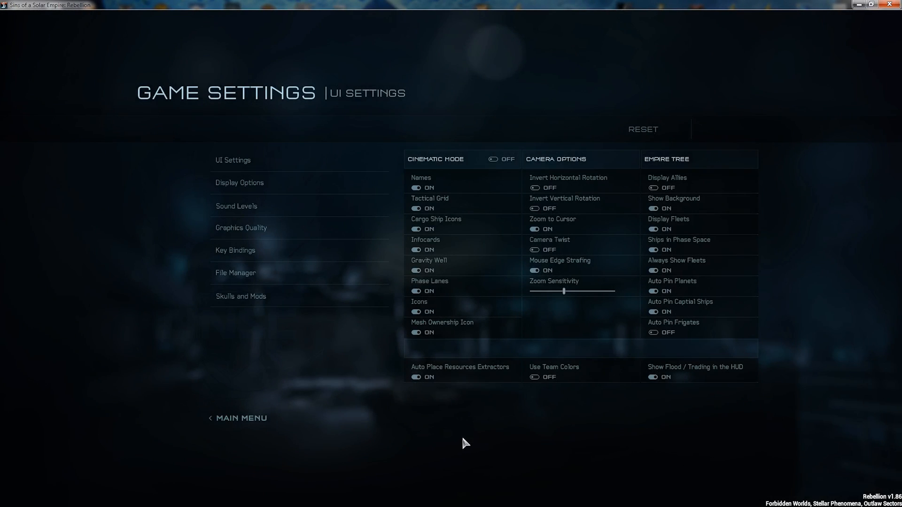
pyautogui.click(235, 273)
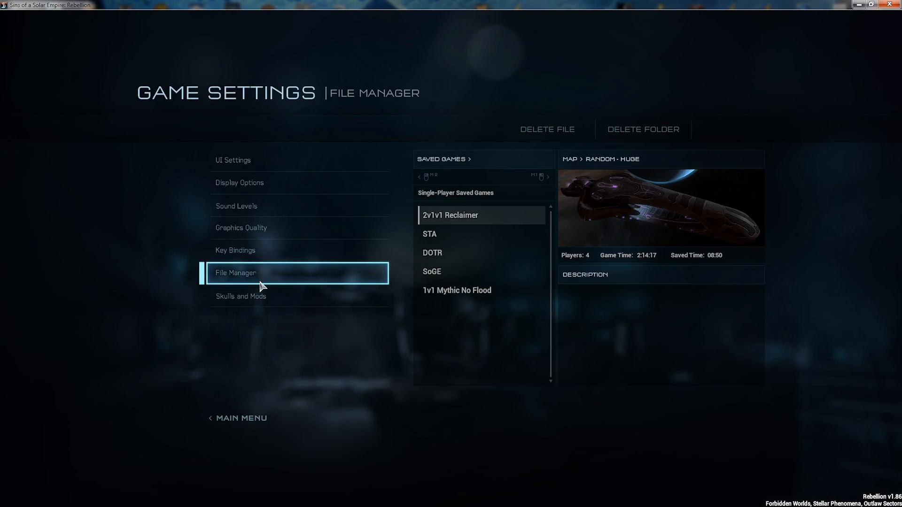
pyautogui.moveTo(288, 286)
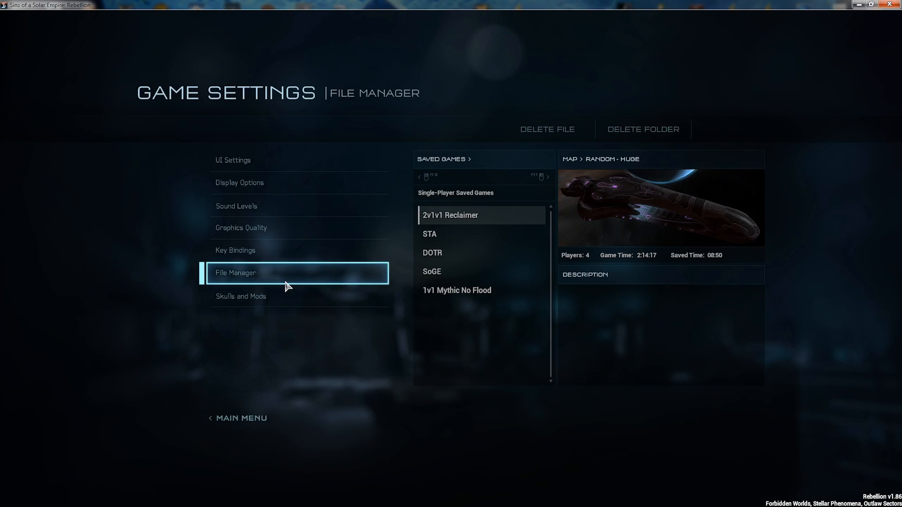
pyautogui.click(240, 296)
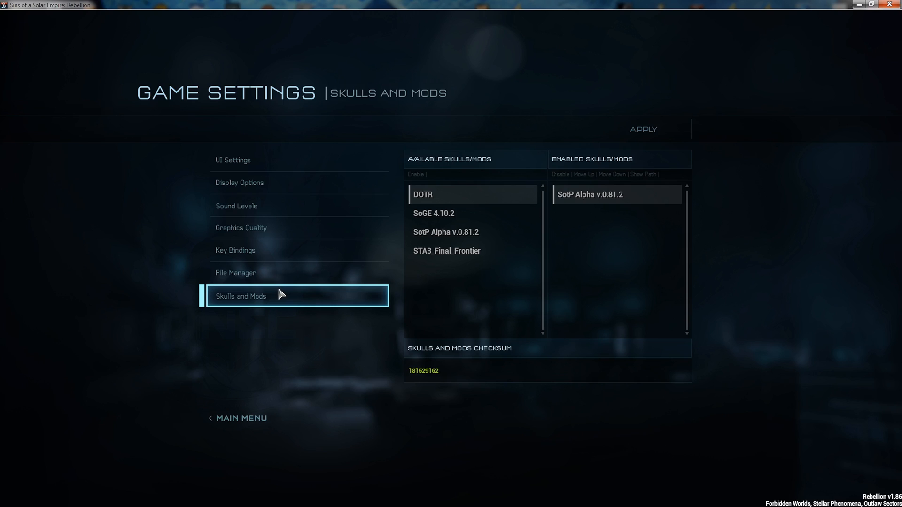
pyautogui.moveTo(242, 311)
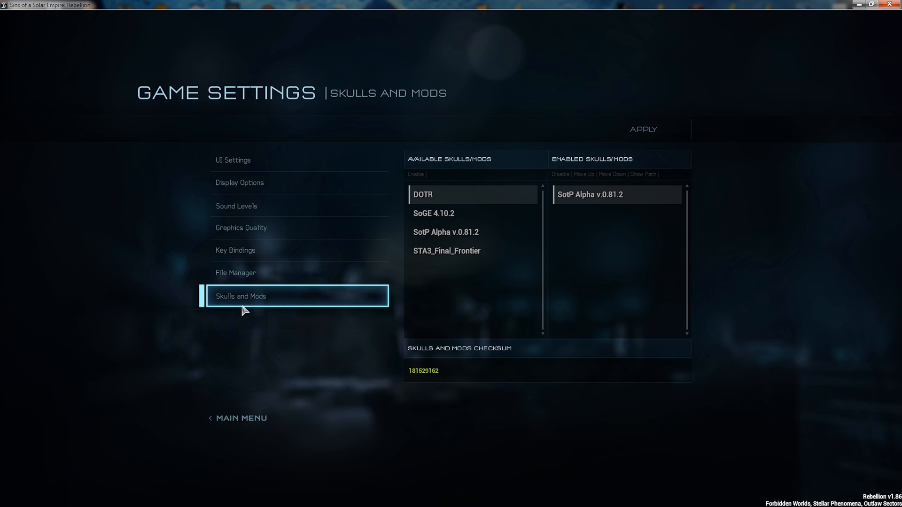
pyautogui.moveTo(252, 307)
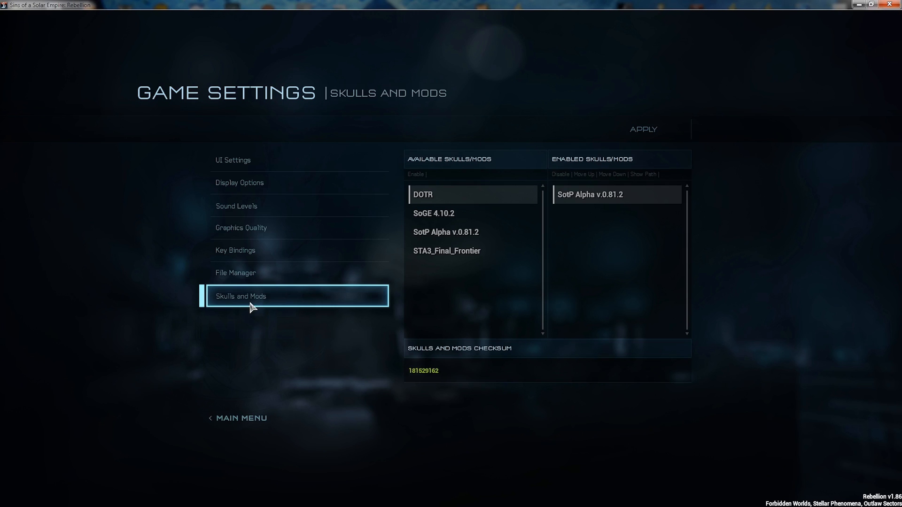
pyautogui.moveTo(254, 303)
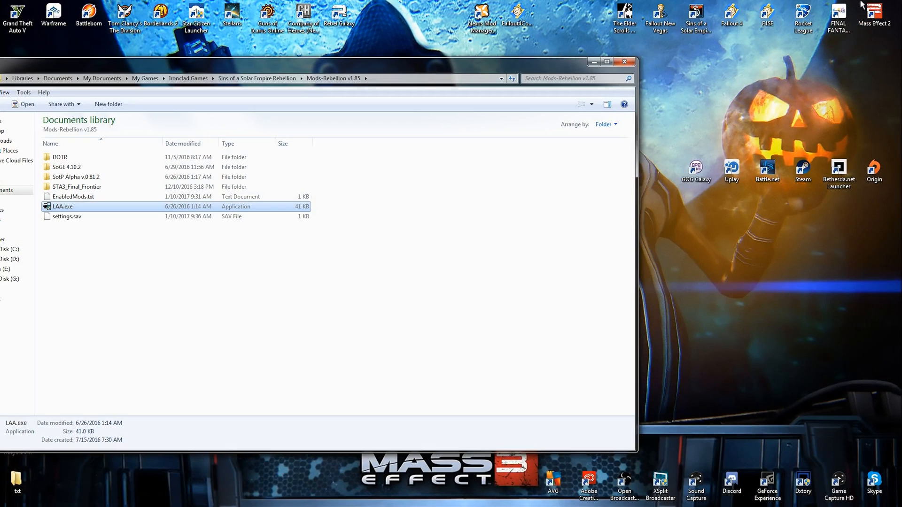
# Step: Edit EnabledMods.txt to count 0 with an empty mod name, then save and close Notepad
pyautogui.doubleClick(73, 196)
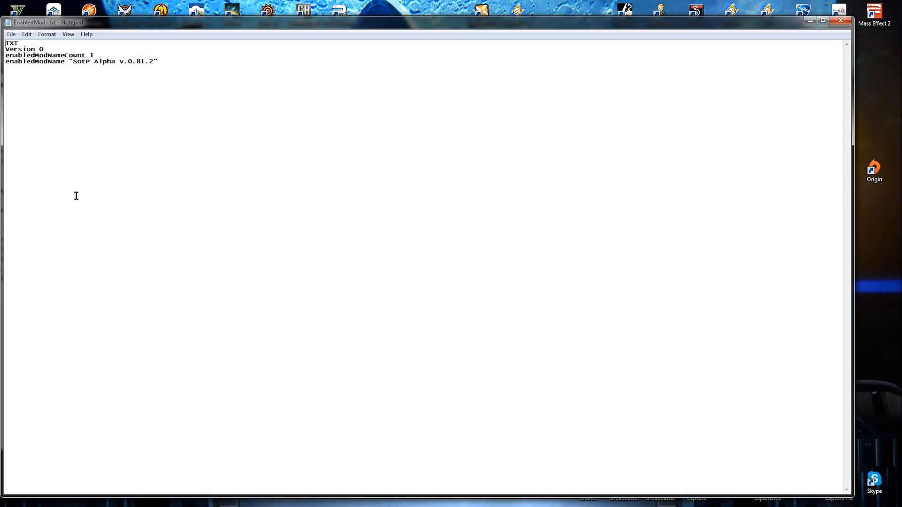
pyautogui.moveTo(73, 61); pyautogui.dragTo(144, 62)
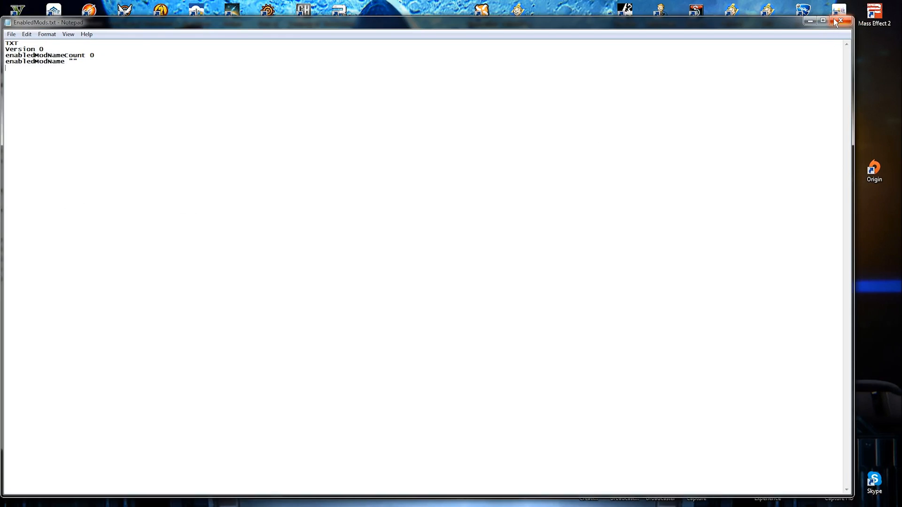
pyautogui.click(840, 22)
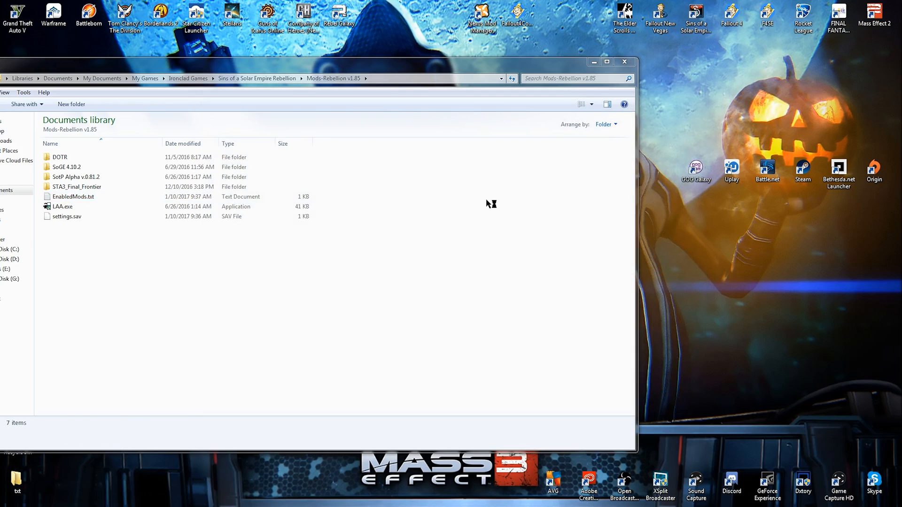
# Step: Relaunch Sins of a Solar Empire: Rebellion from its shortcut to the unmodded main menu
pyautogui.doubleClick(63, 207)
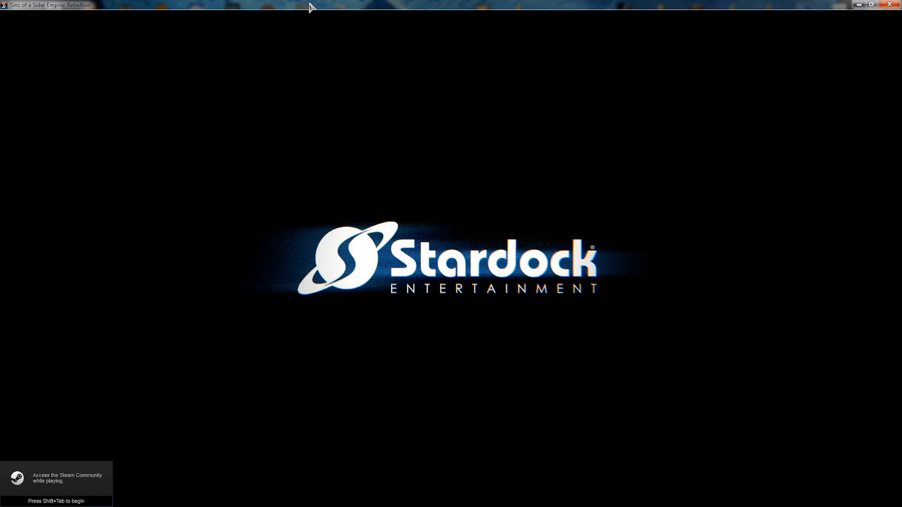
pyautogui.moveTo(387, 223)
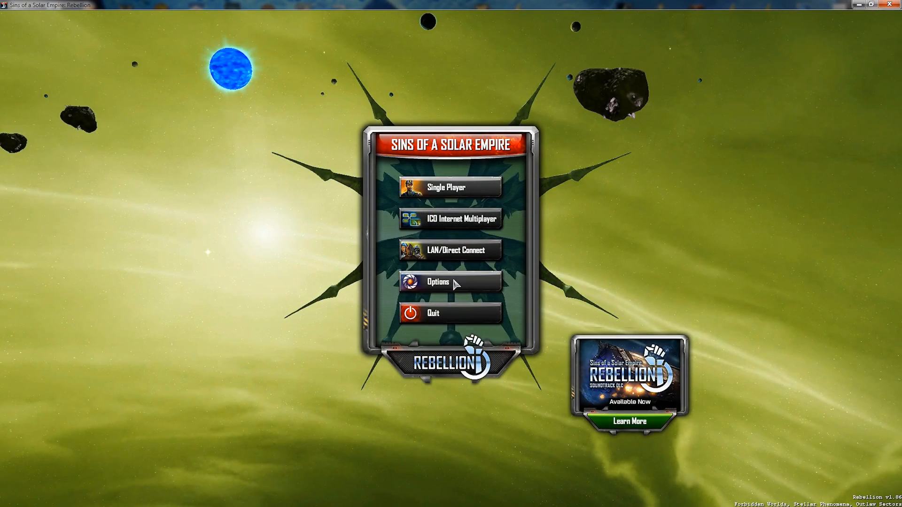
pyautogui.moveTo(458, 287)
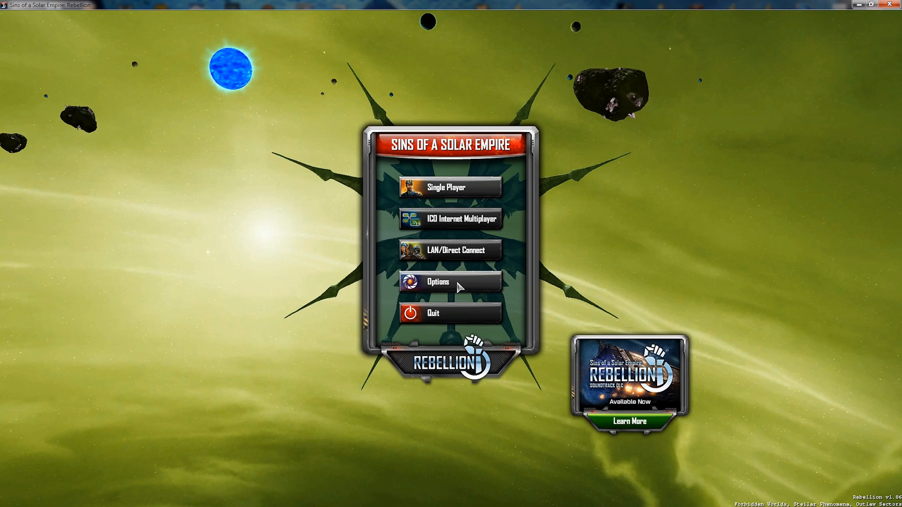
# Step: Under Options > Mods, enable SotP Alpha v.0.81.2 and apply changes to reload the game
pyautogui.click(450, 281)
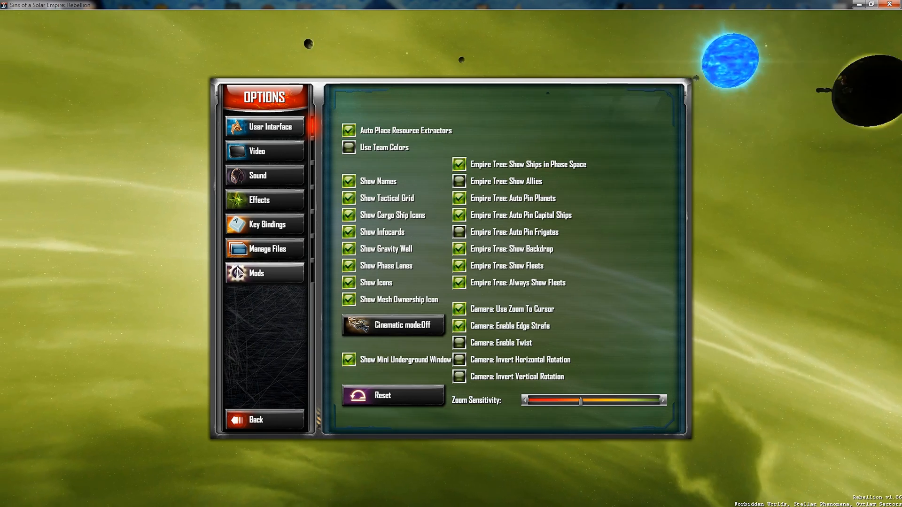
pyautogui.click(265, 272)
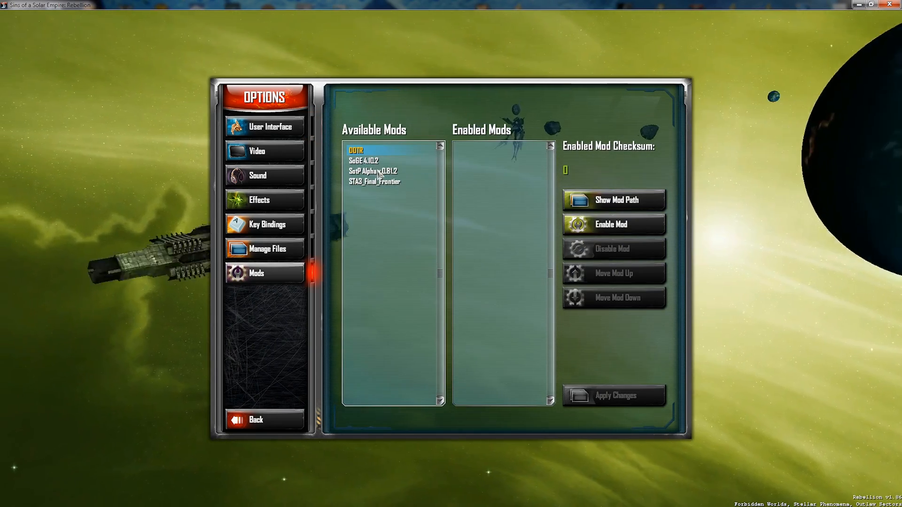
pyautogui.click(373, 171)
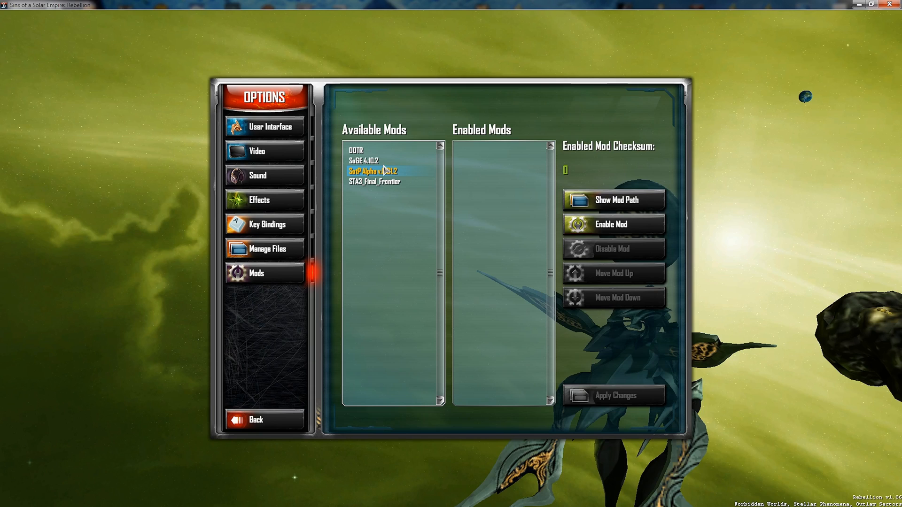
pyautogui.moveTo(640, 229)
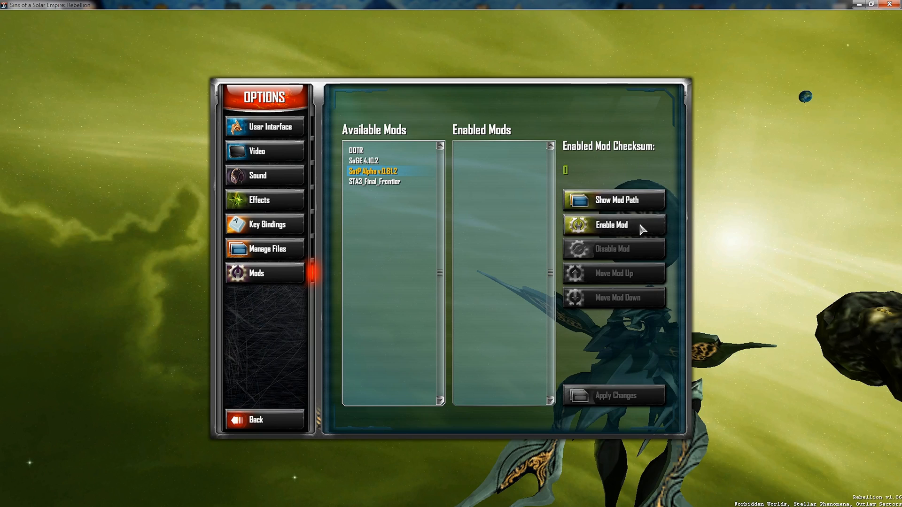
pyautogui.click(613, 224)
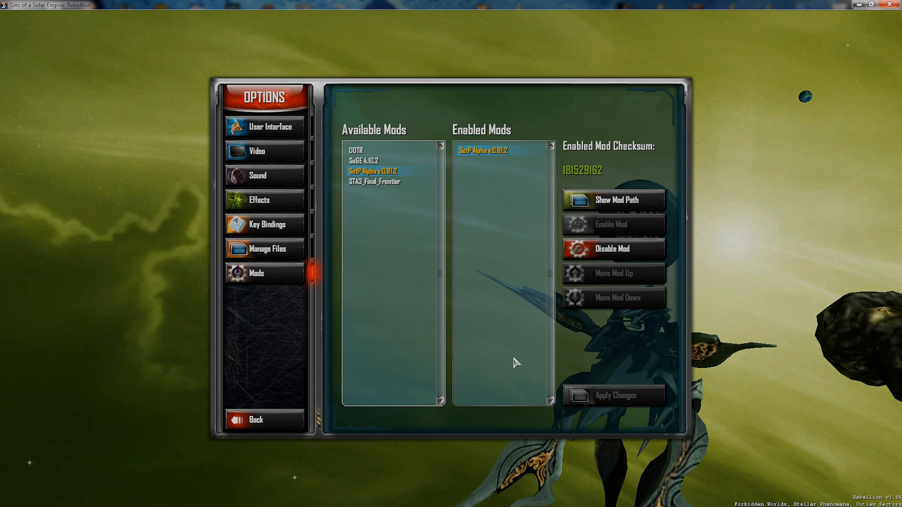
pyautogui.click(614, 396)
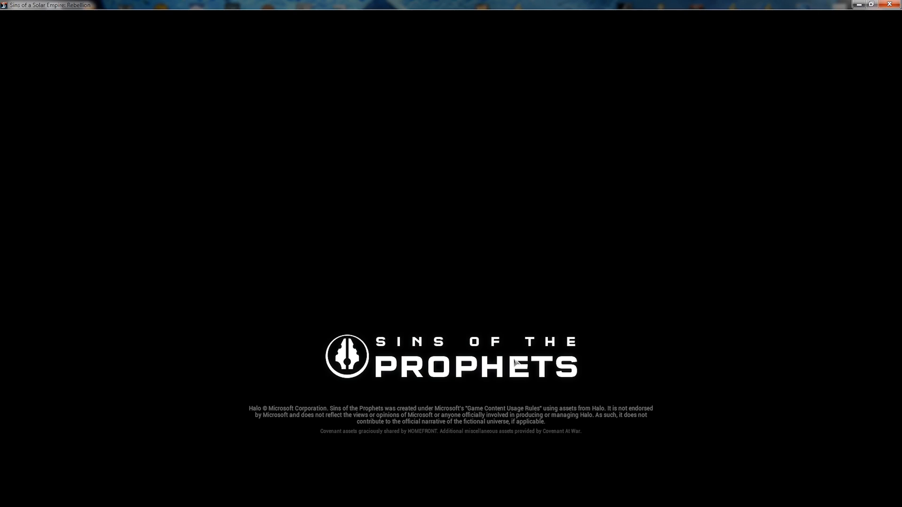